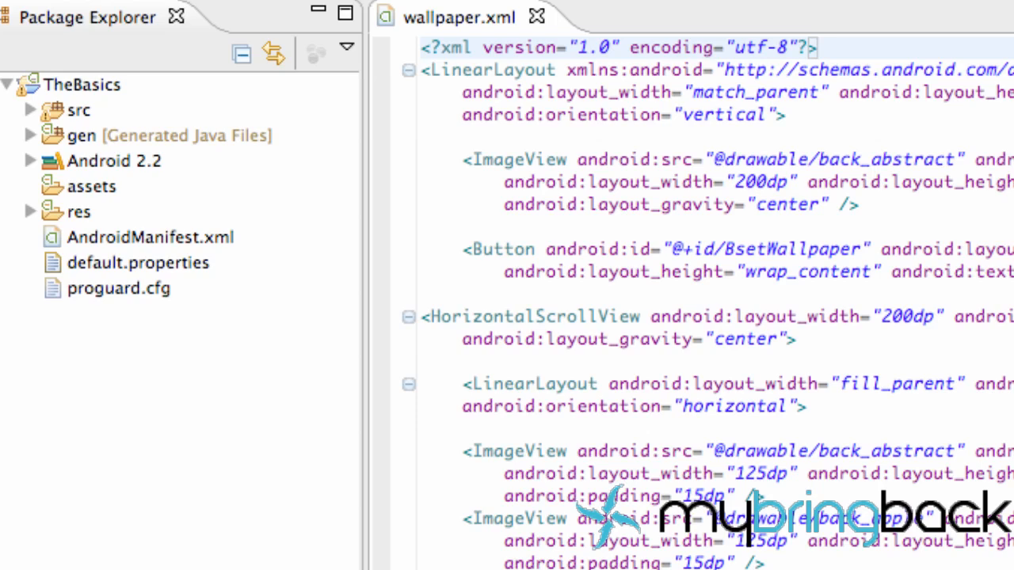
{"action": "mouse_move", "coordinate": [986, 467]}
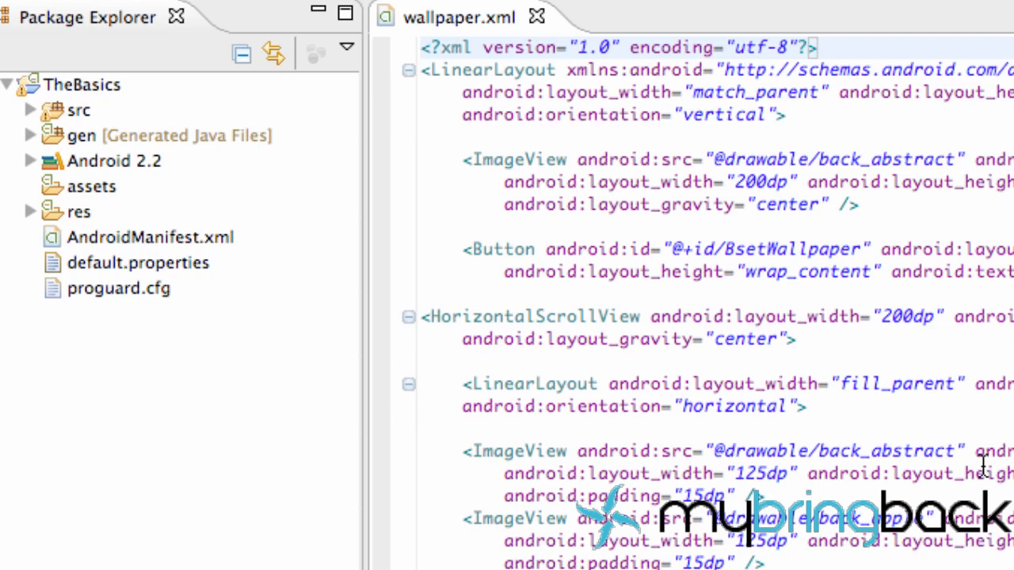
{"action": "mouse_move", "coordinate": [510, 325]}
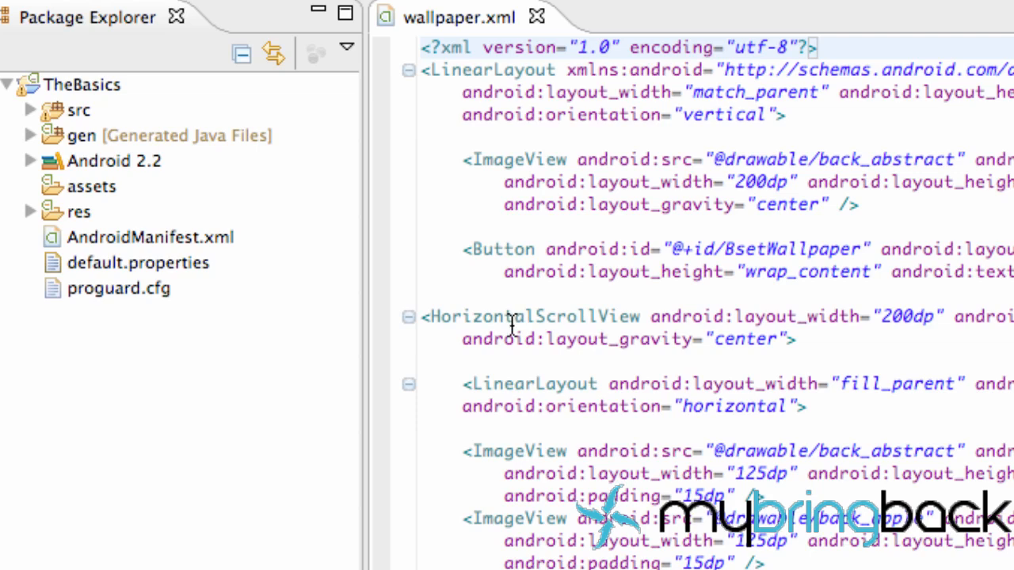
{"action": "mouse_move", "coordinate": [713, 173]}
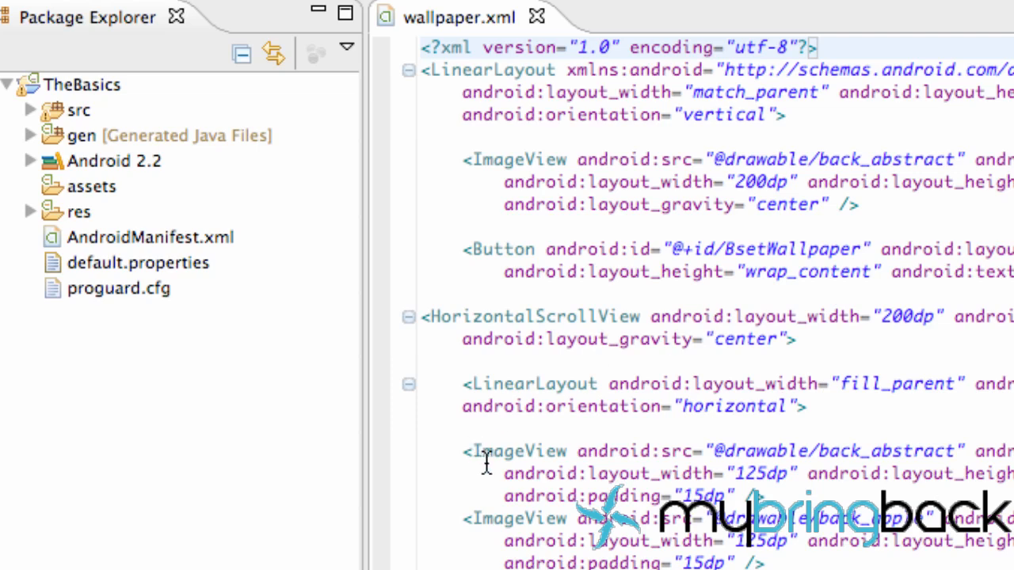
{"action": "mouse_move", "coordinate": [717, 269]}
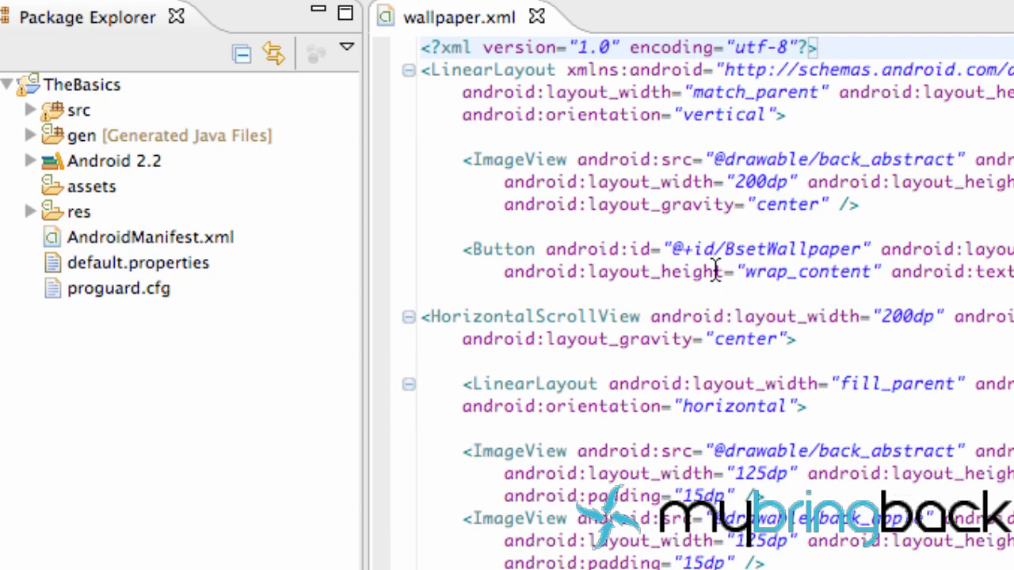
{"action": "mouse_move", "coordinate": [788, 355]}
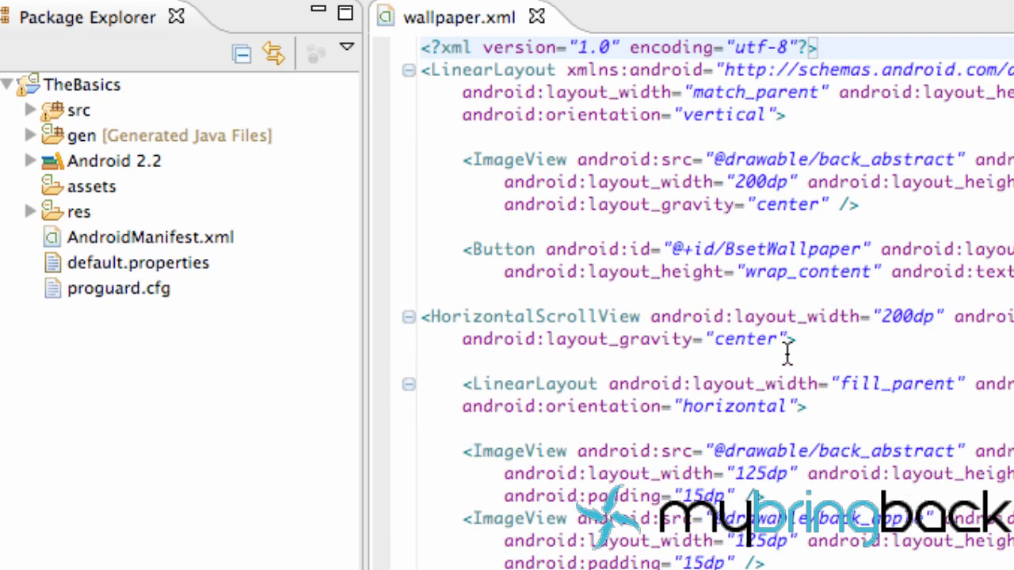
{"action": "mouse_move", "coordinate": [783, 257]}
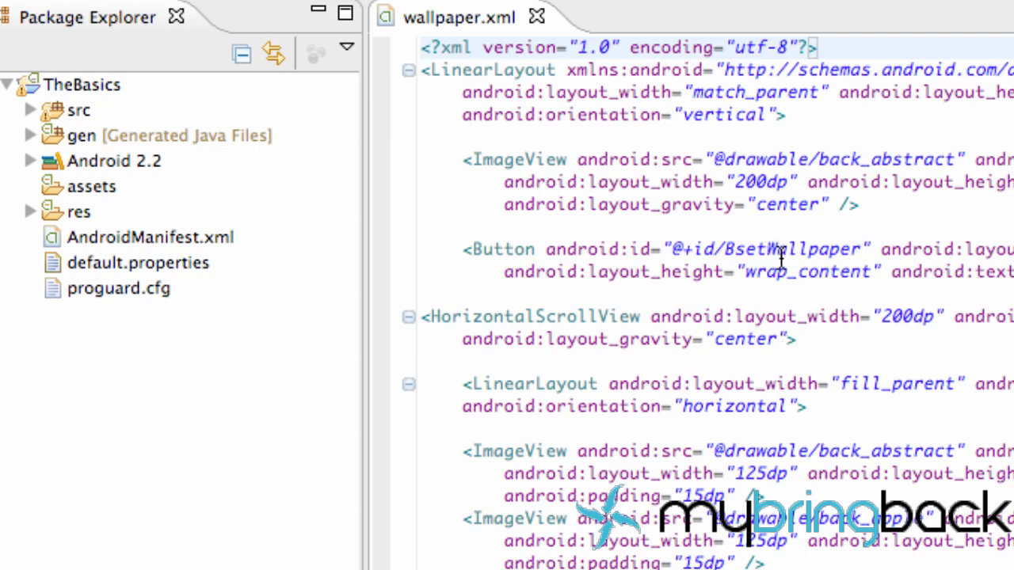
{"action": "mouse_move", "coordinate": [41, 157]}
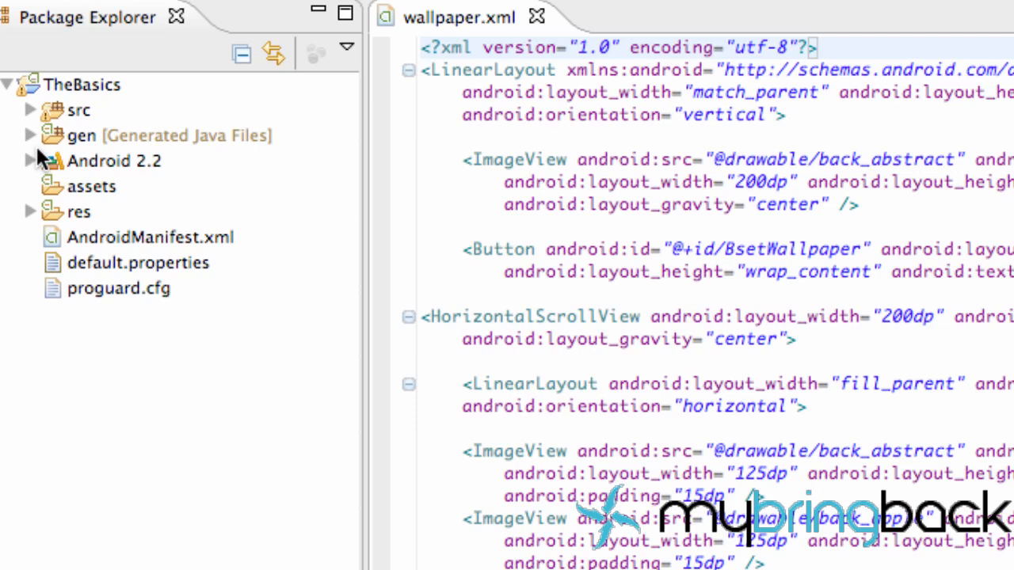
Open TutorialThree.java from src/com.mybringback.thebasics and start a new line in the class body
{"action": "left_click", "coordinate": [29, 111]}
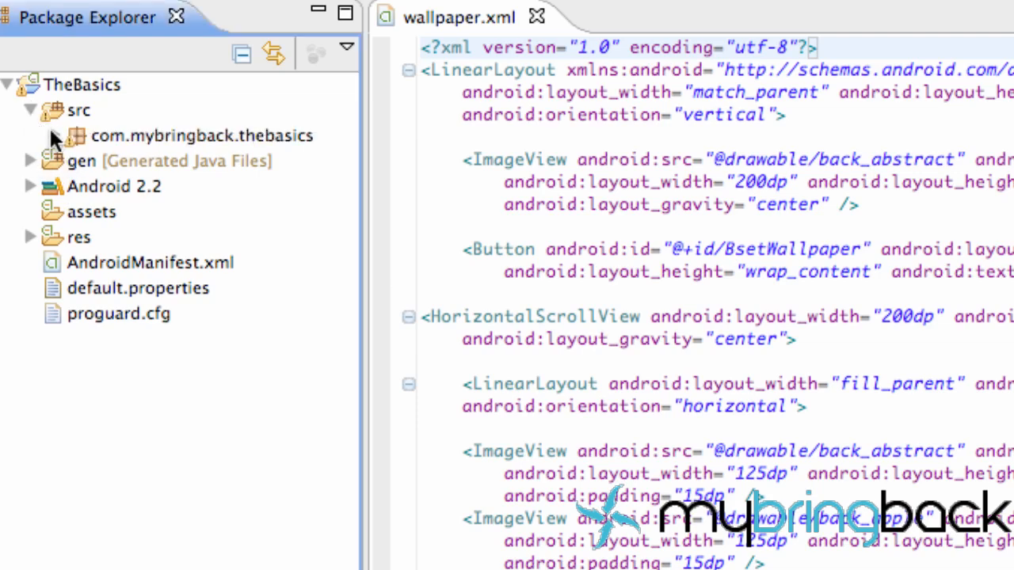
{"action": "left_click", "coordinate": [58, 137]}
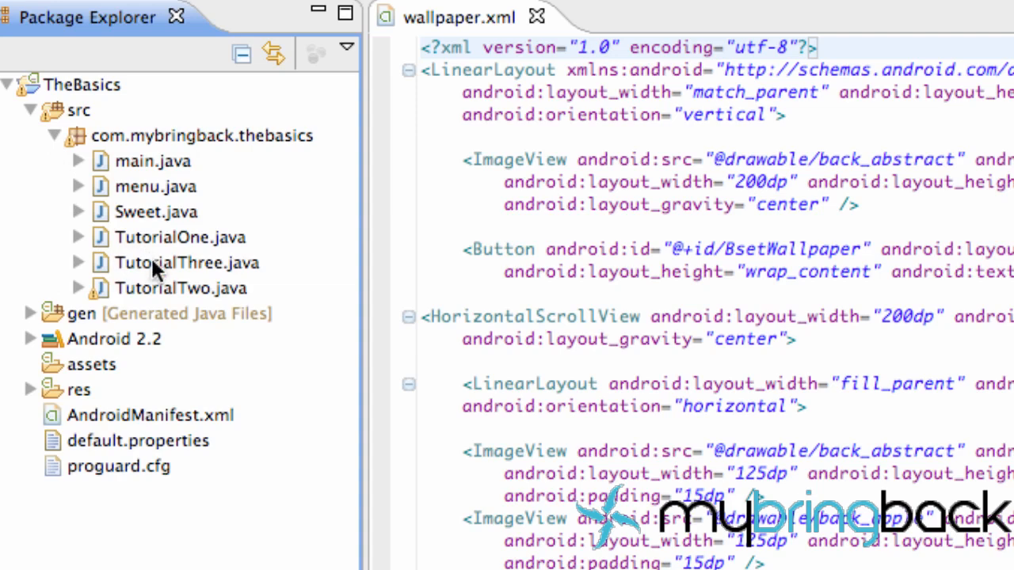
{"action": "left_click", "coordinate": [181, 263]}
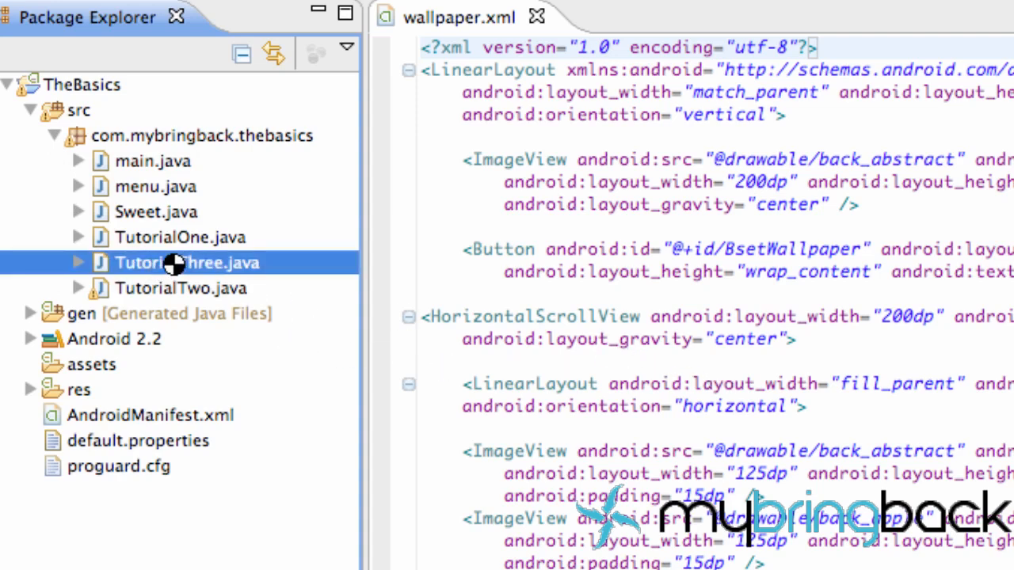
{"action": "double_click", "coordinate": [186, 263]}
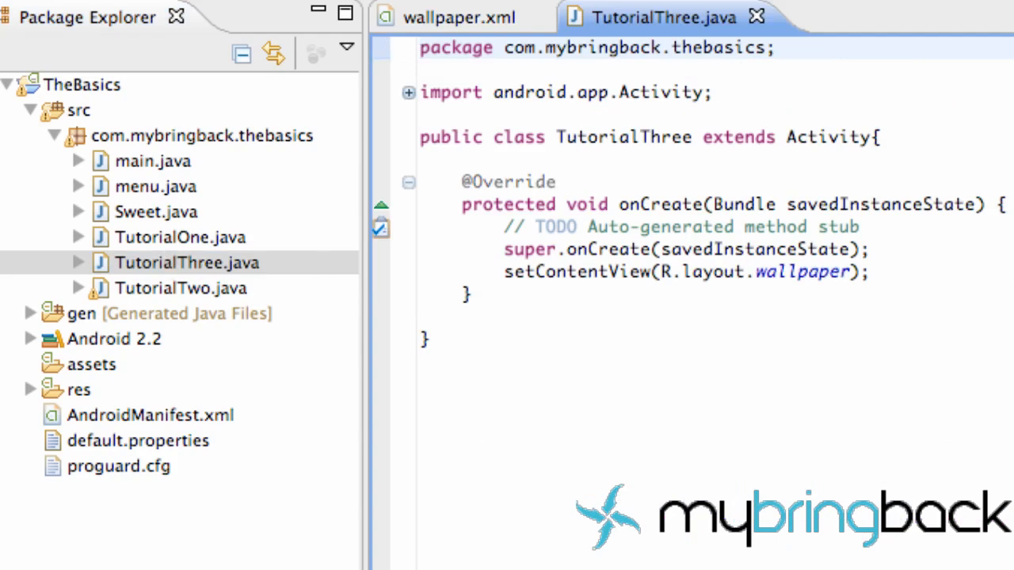
{"action": "left_click", "coordinate": [872, 273]}
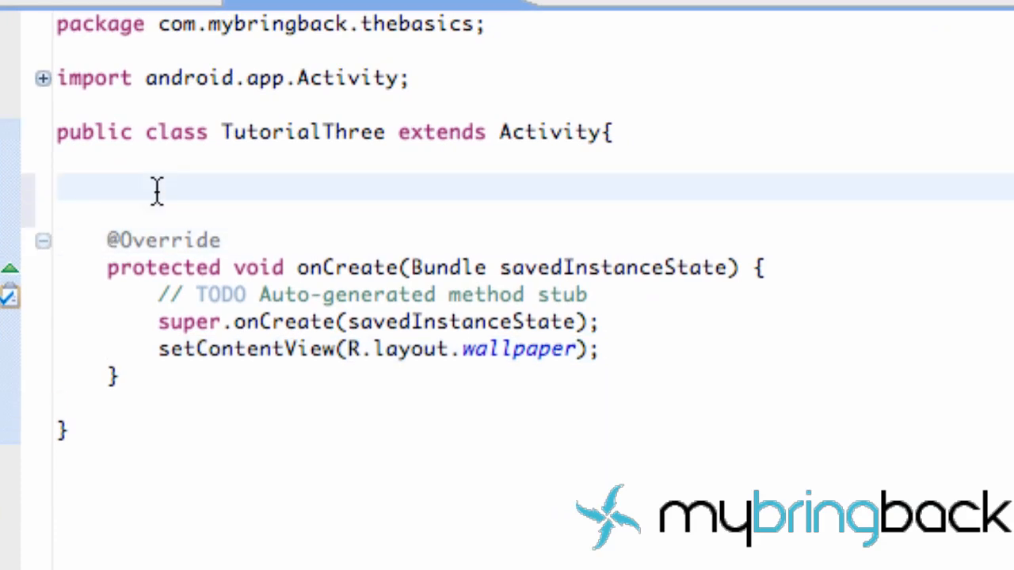
Declare the field ImageView display; at the top of the TutorialThree class
{"action": "type", "text": "Ima"}
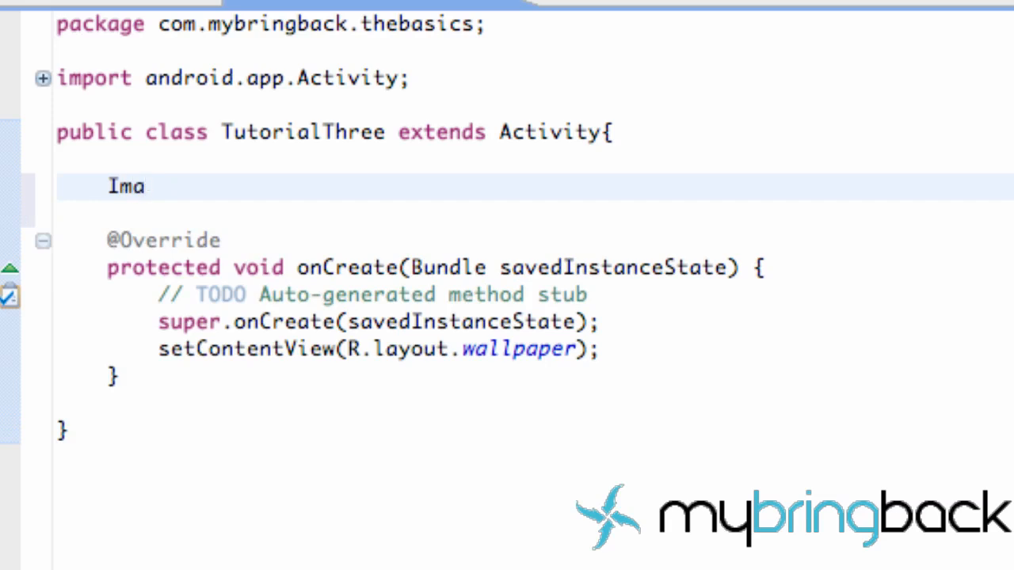
{"action": "type", "text": "gevie"}
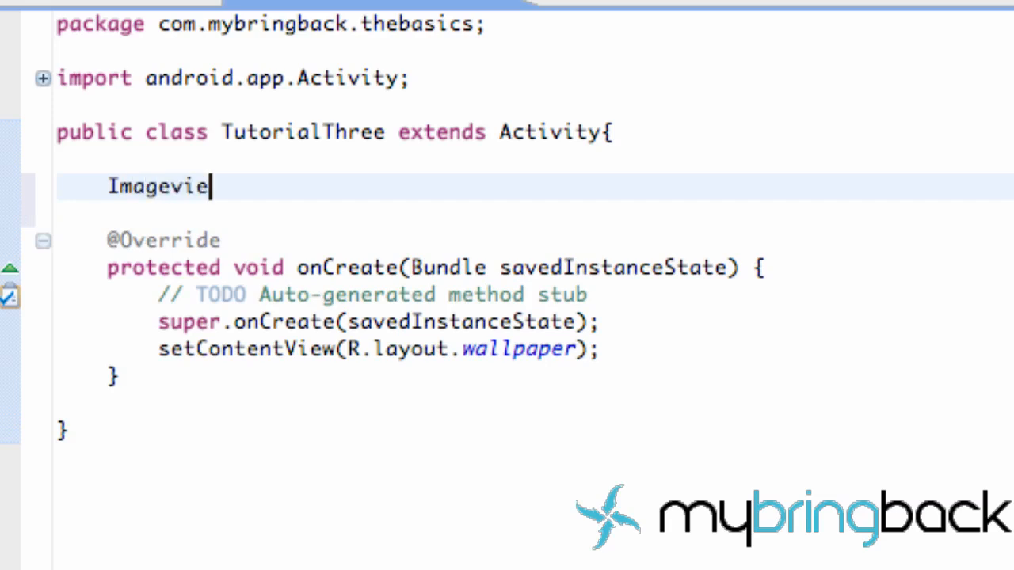
{"action": "type", "text": "w"}
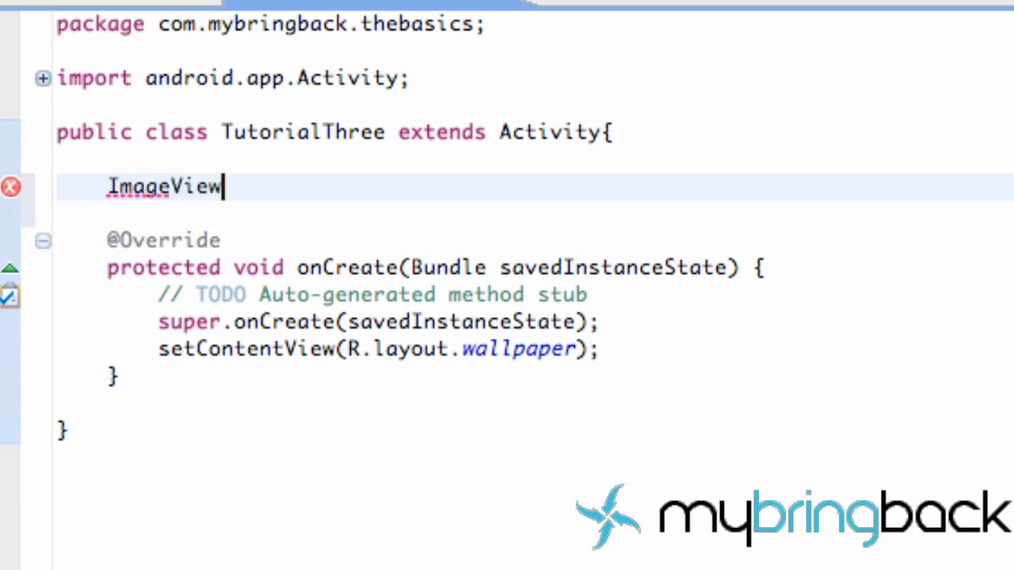
{"action": "type", "text": "di"}
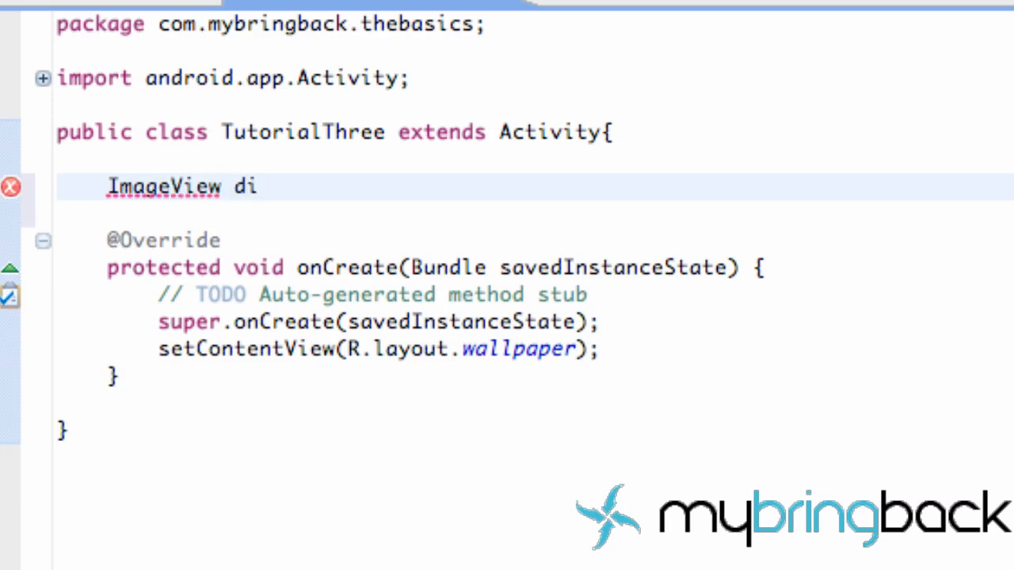
{"action": "type", "text": "splay;"}
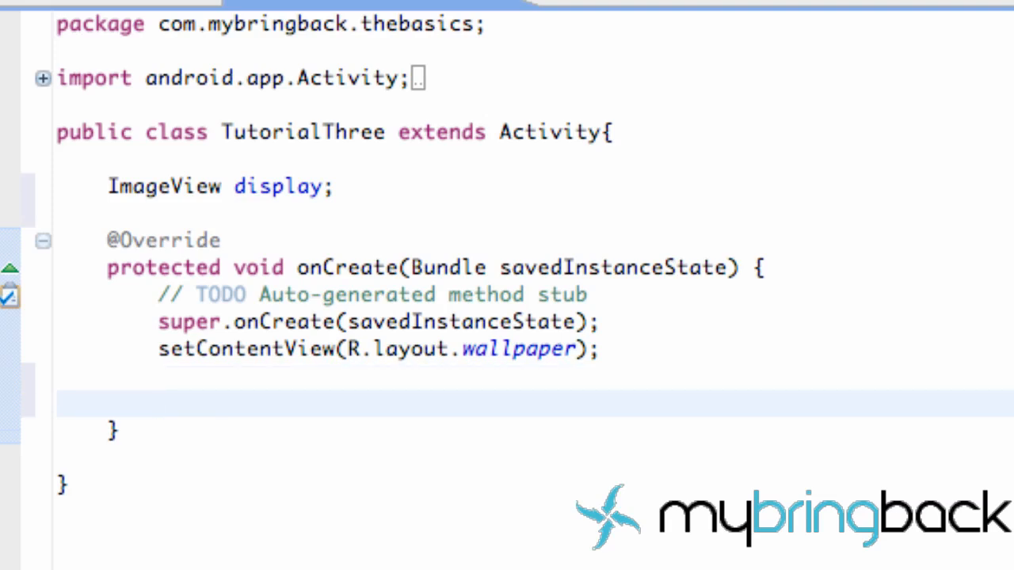
Write display = (ImageView) findViewById(R.id.IVdisplay); inside onCreate
{"action": "type", "text": "dis"}
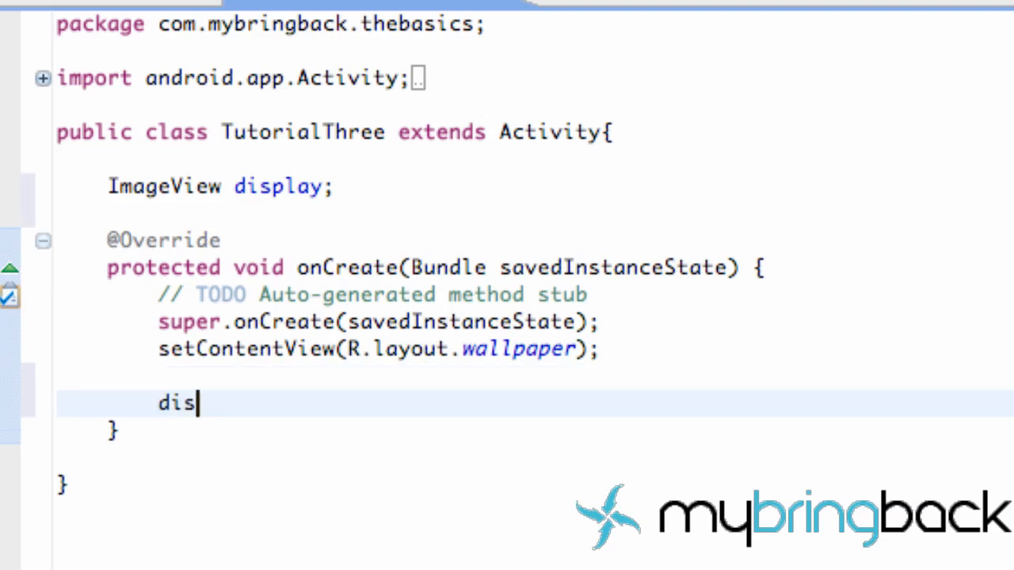
{"action": "type", "text": "play ="}
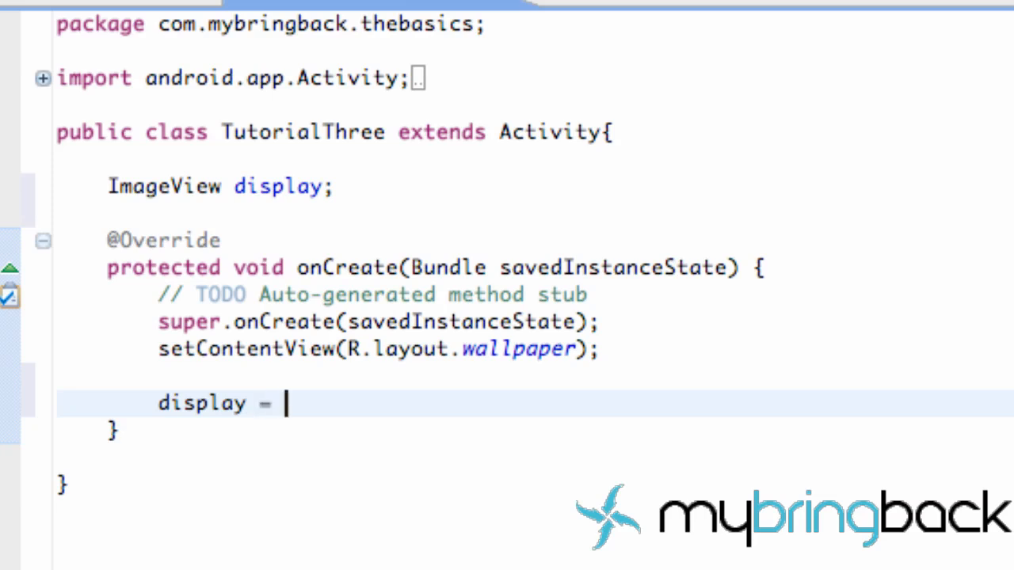
{"action": "type", "text": "(ImageView"}
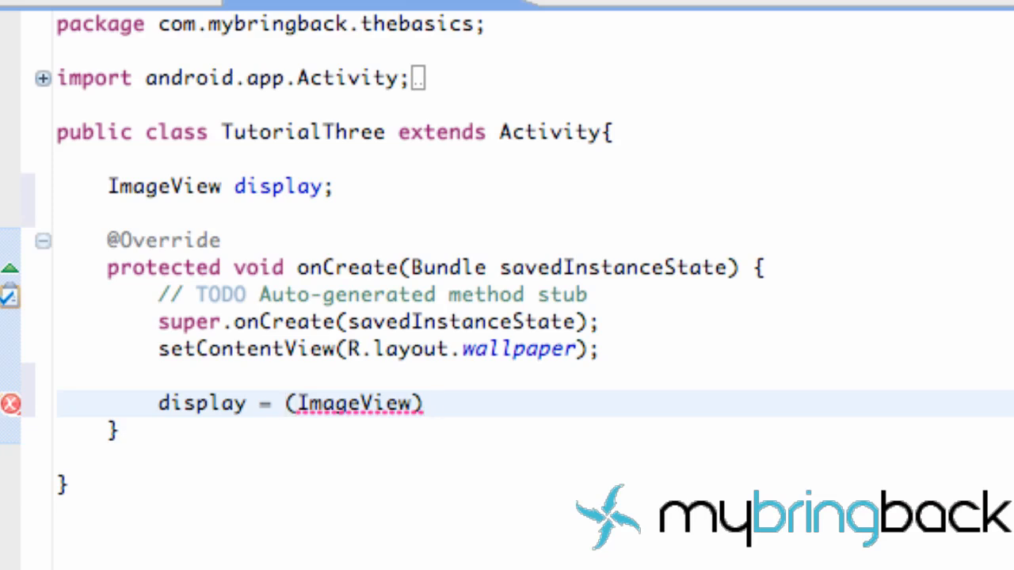
{"action": "type", "text": "find"}
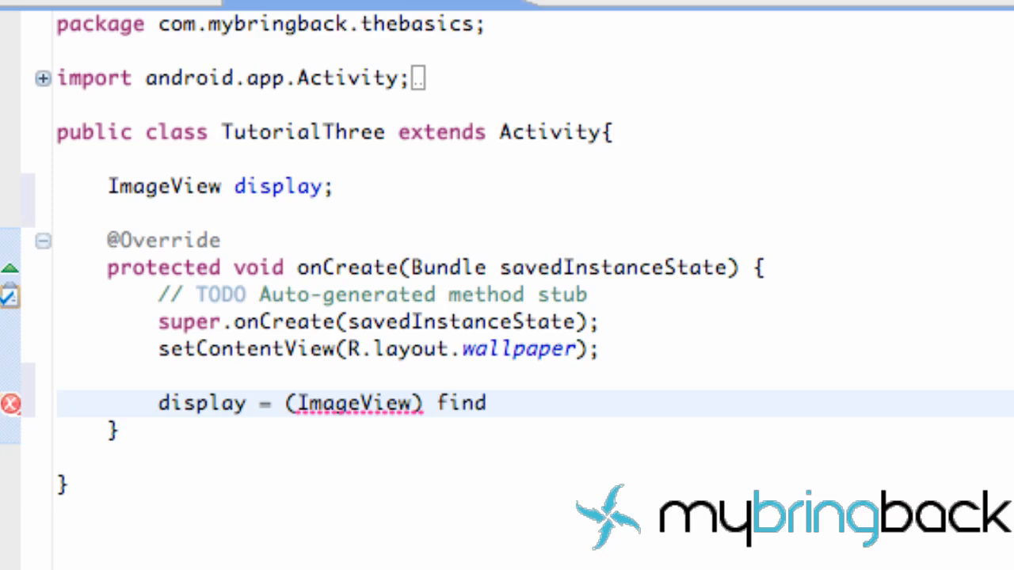
{"action": "type", "text": "ViewB"}
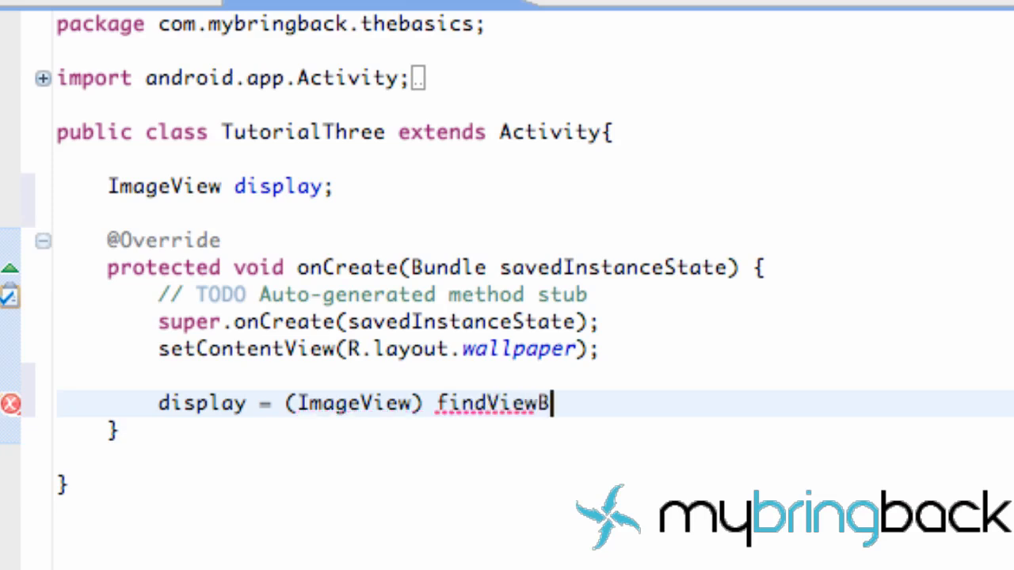
{"action": "type", "text": "yId(R"}
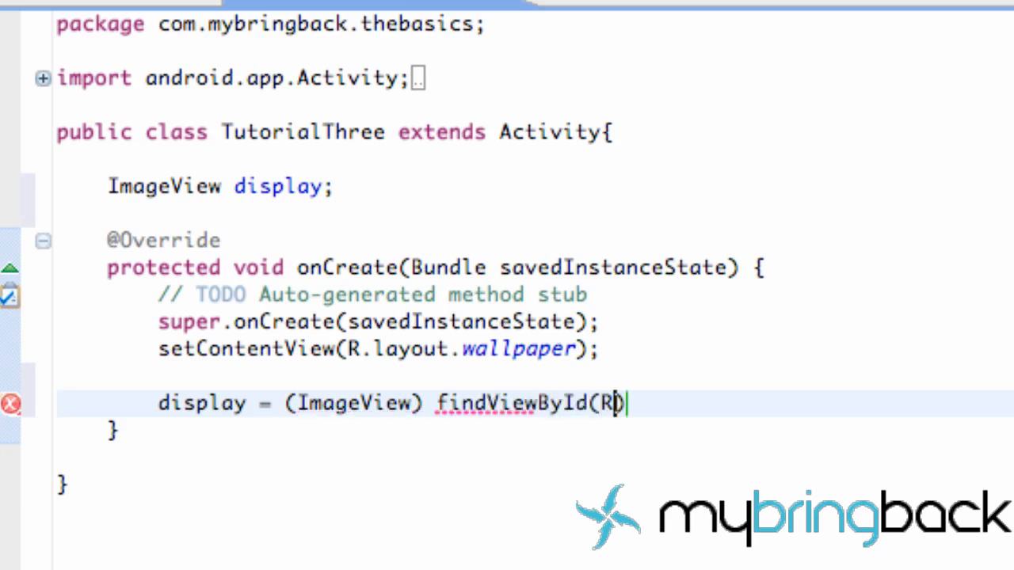
{"action": "type", "text": ".id."}
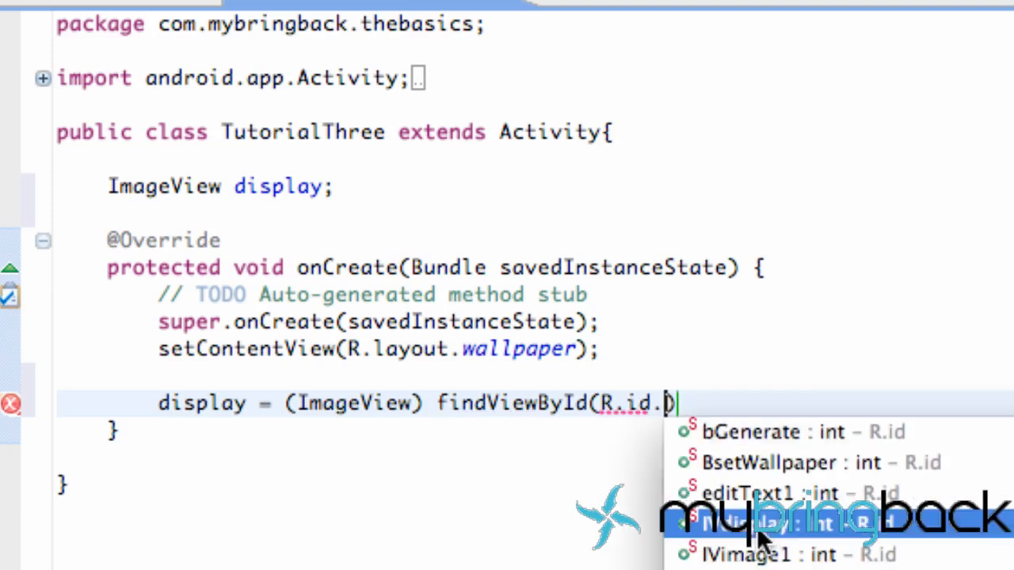
{"action": "left_click", "coordinate": [761, 522]}
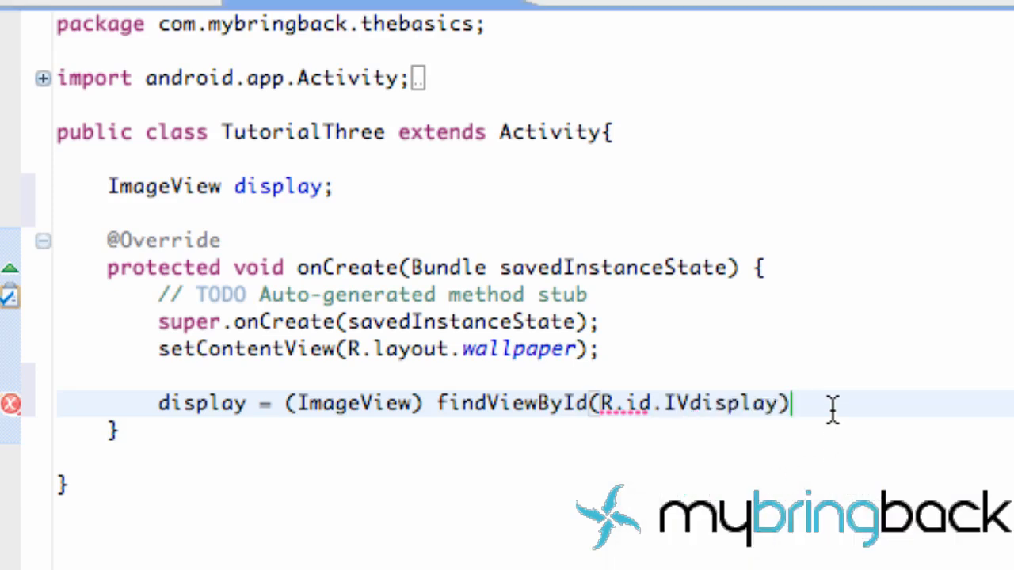
{"action": "type", "text": ";"}
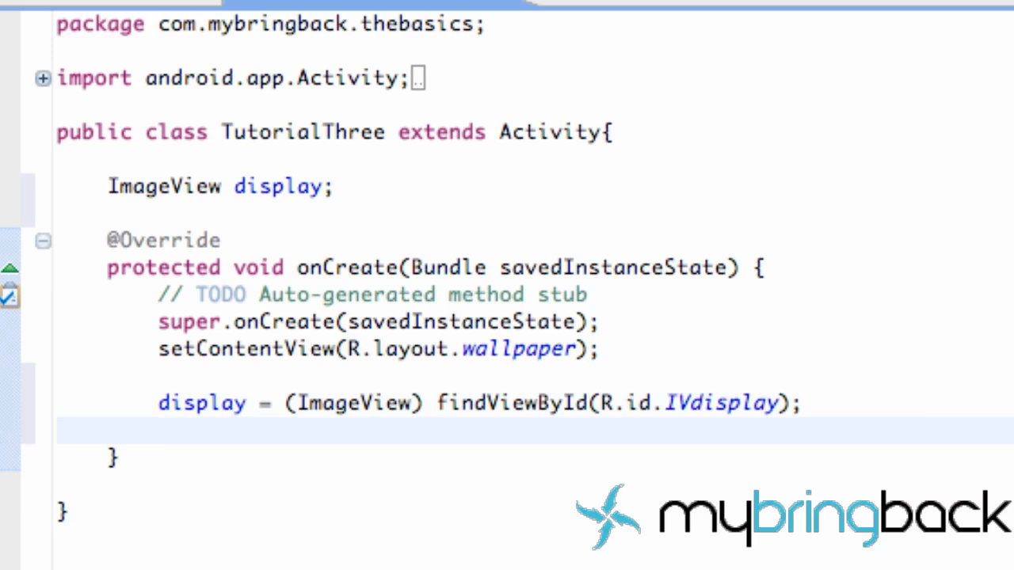
Begin the statement ImageView image1 = in onCreate, removing a stray extra variable name
{"action": "type", "text": "Im"}
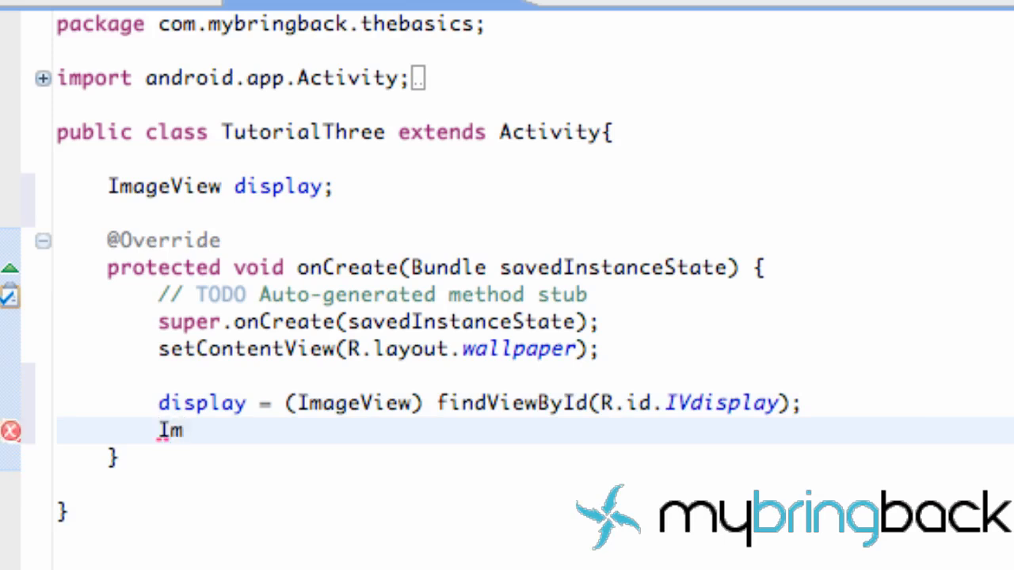
{"action": "type", "text": "age"}
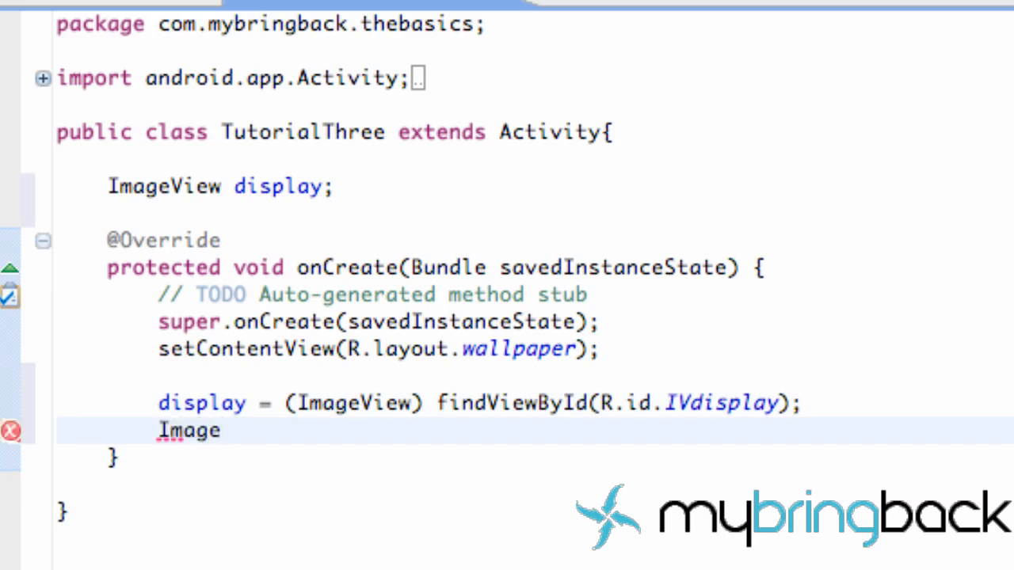
{"action": "type", "text": "View"}
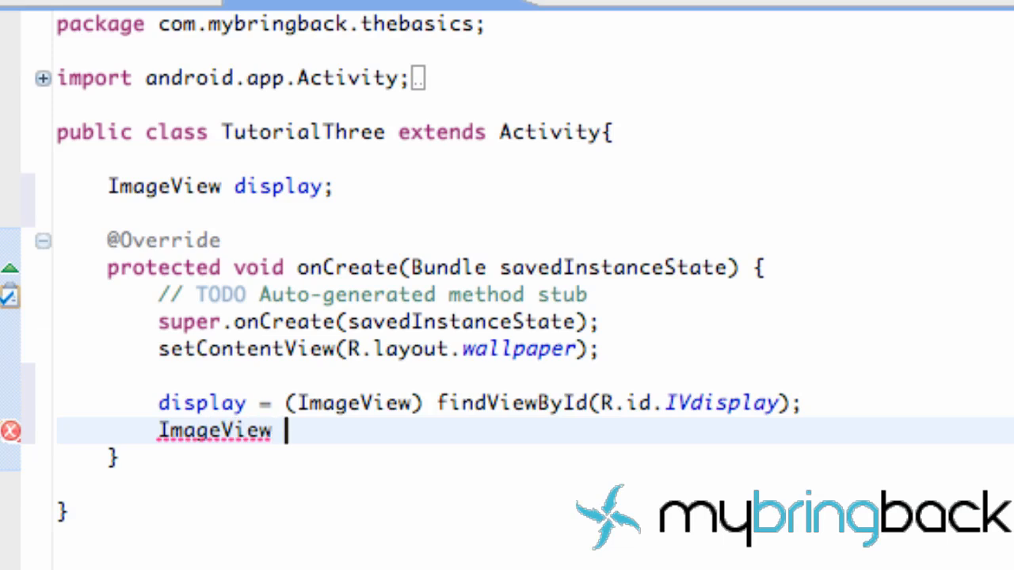
{"action": "type", "text": "im"}
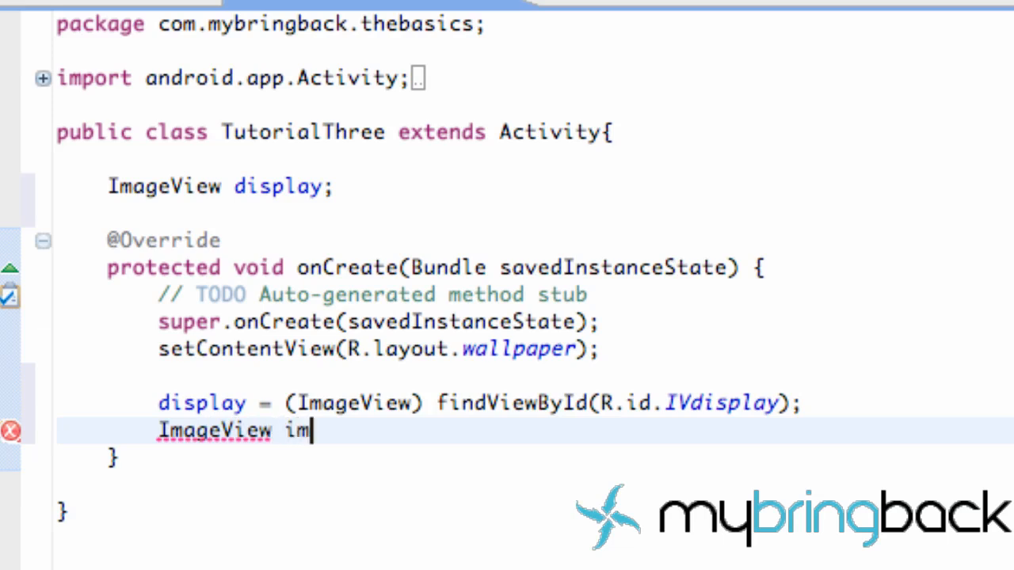
{"action": "type", "text": "age1"}
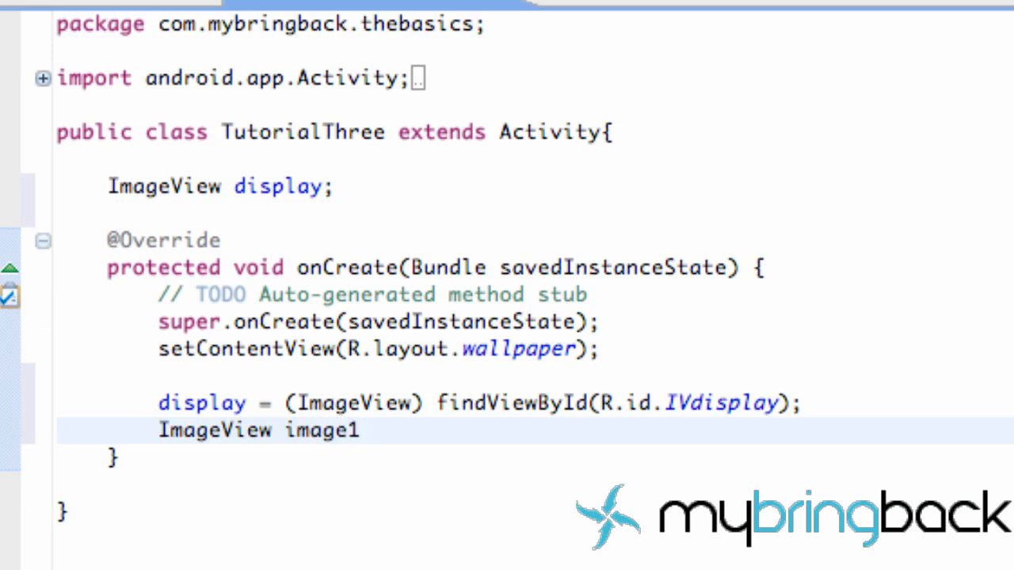
{"action": "type", "text": ", image"}
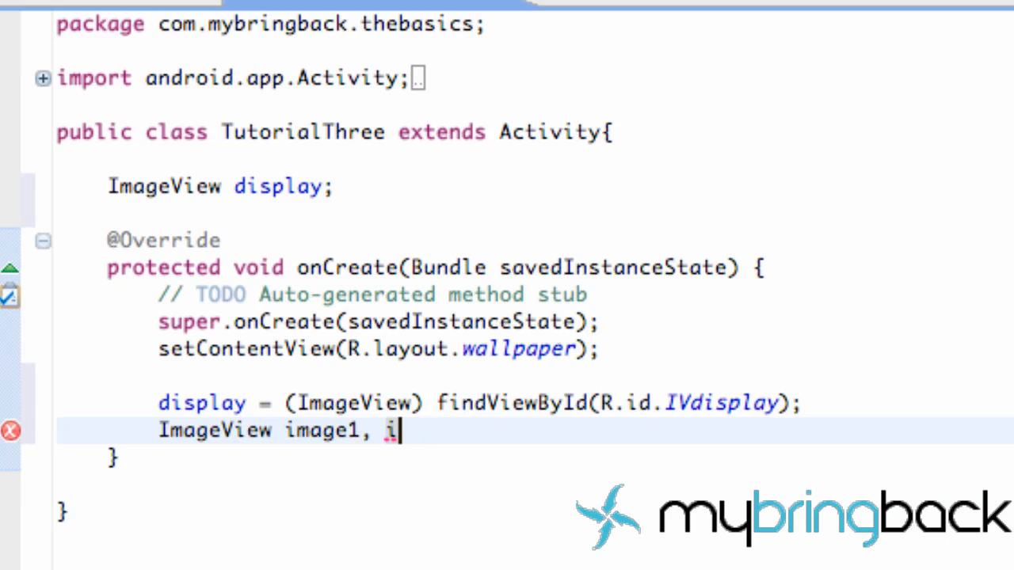
{"action": "key", "text": "Backspace"}
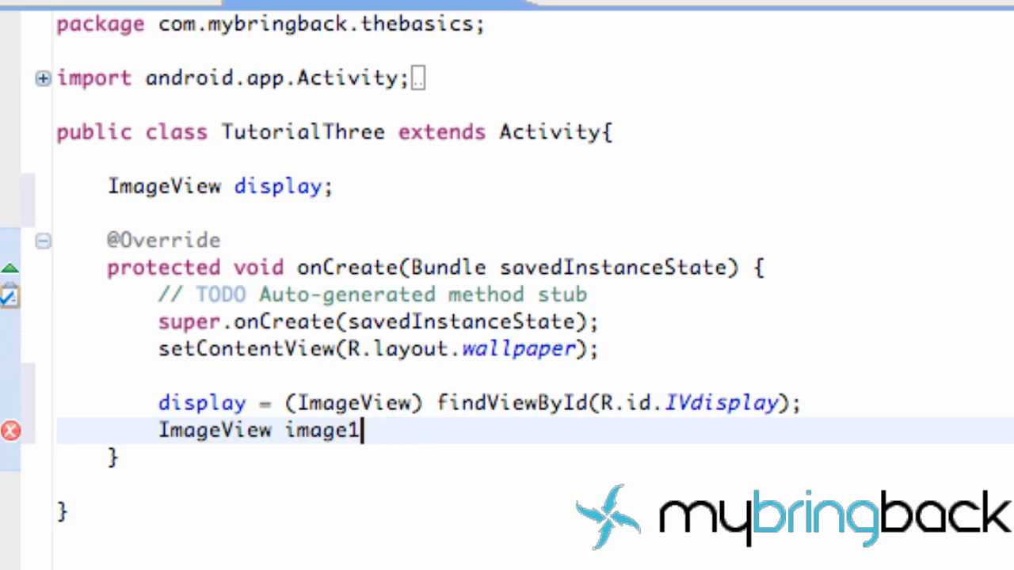
{"action": "type", "text": "="}
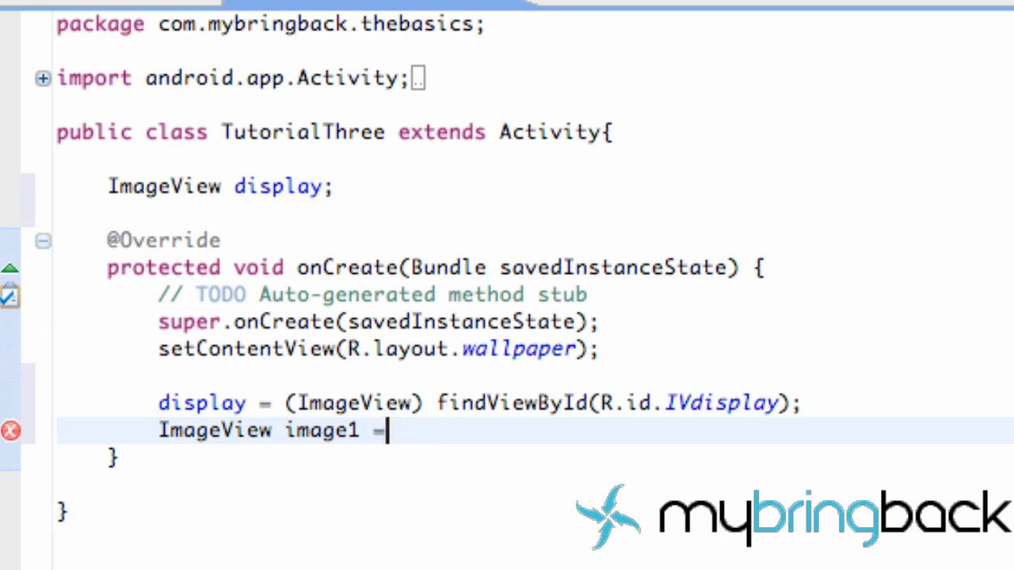
Complete it as (ImageView) findViewById(R.id.IVimage1) using content assist for IVimage1
{"action": "type", "text": "(Im"}
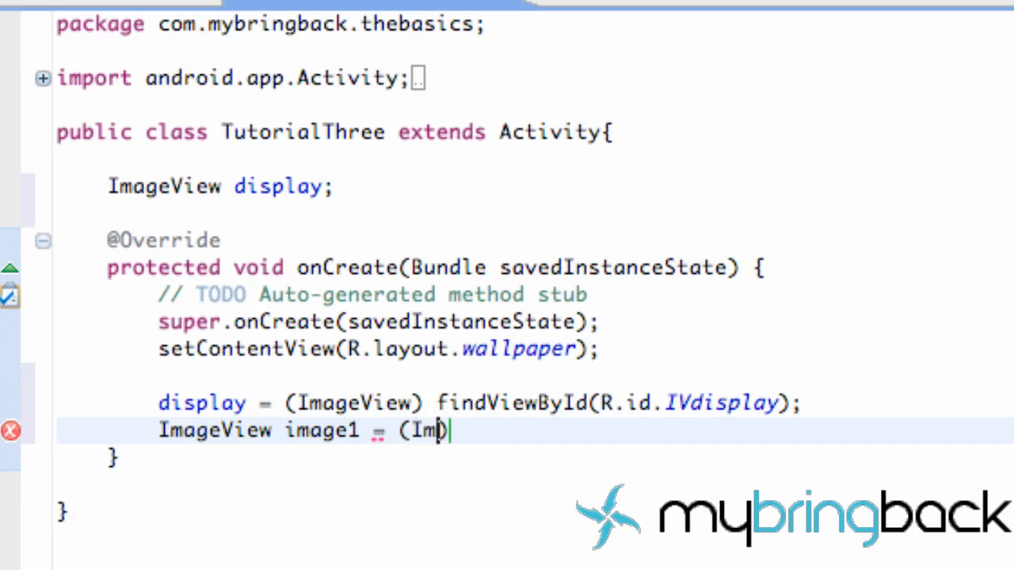
{"action": "type", "text": "ageV"}
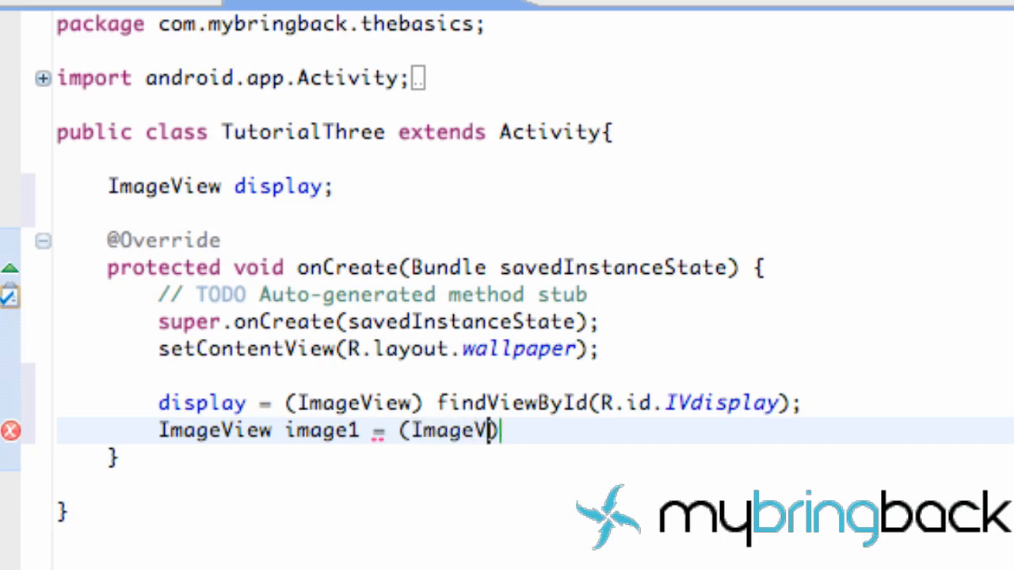
{"action": "type", "text": "iew"}
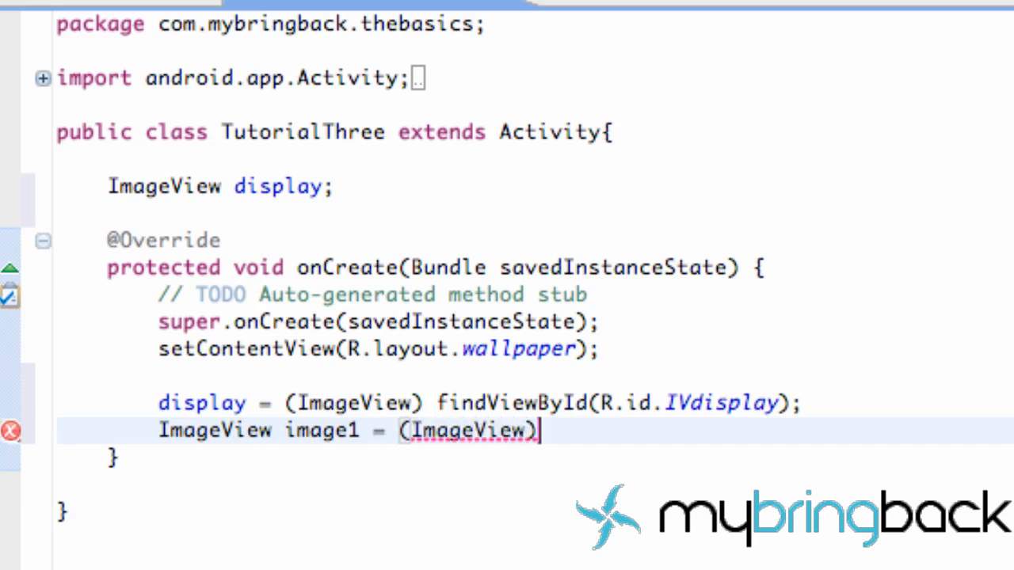
{"action": "type", "text": "find"}
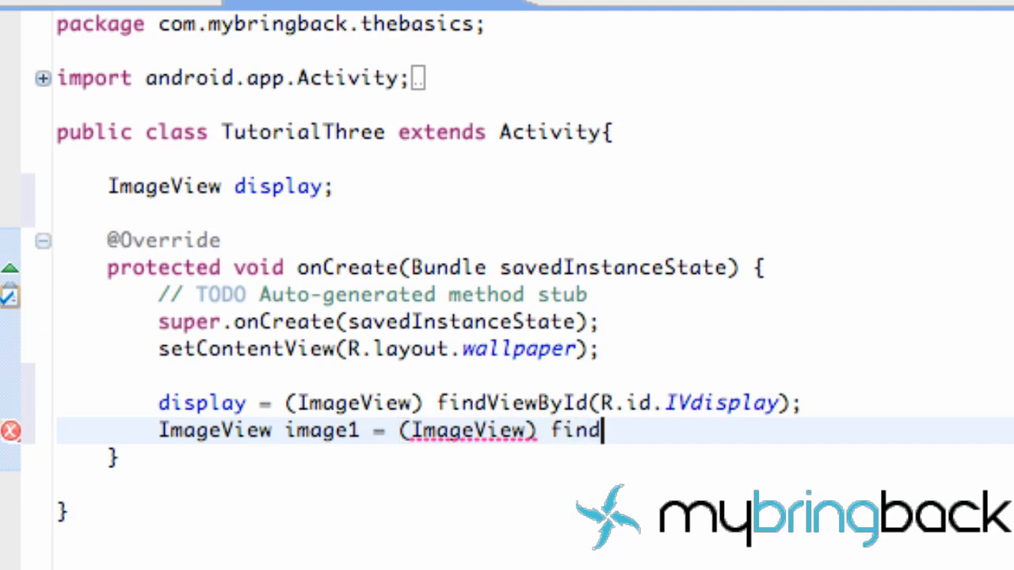
{"action": "type", "text": "View"}
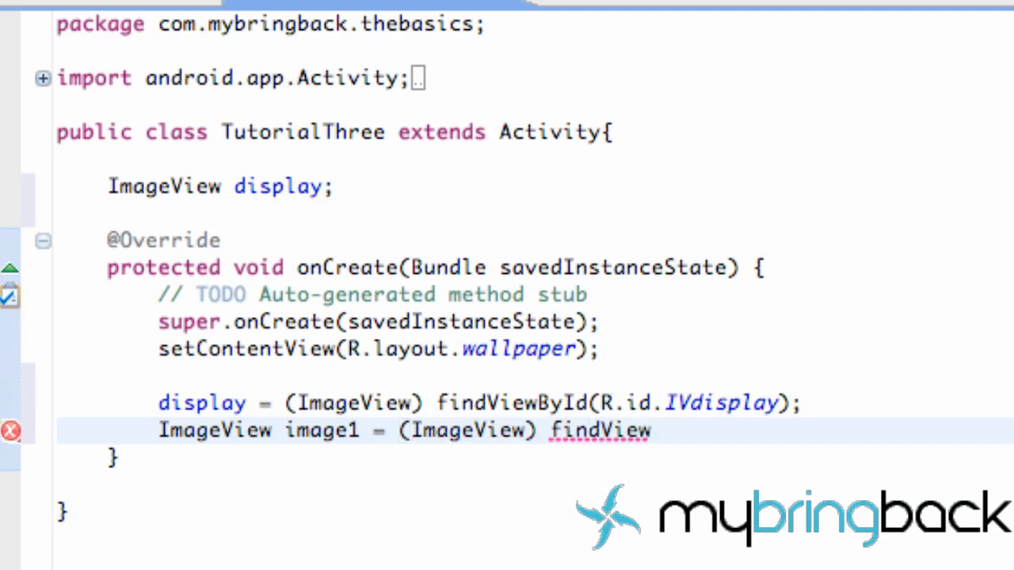
{"action": "type", "text": "ByI"}
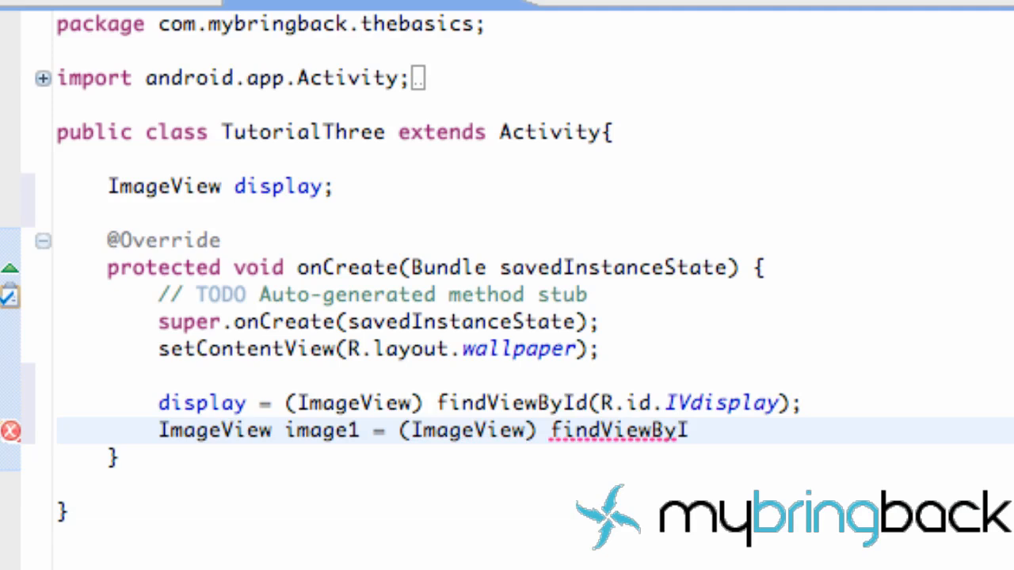
{"action": "type", "text": "d(R)"}
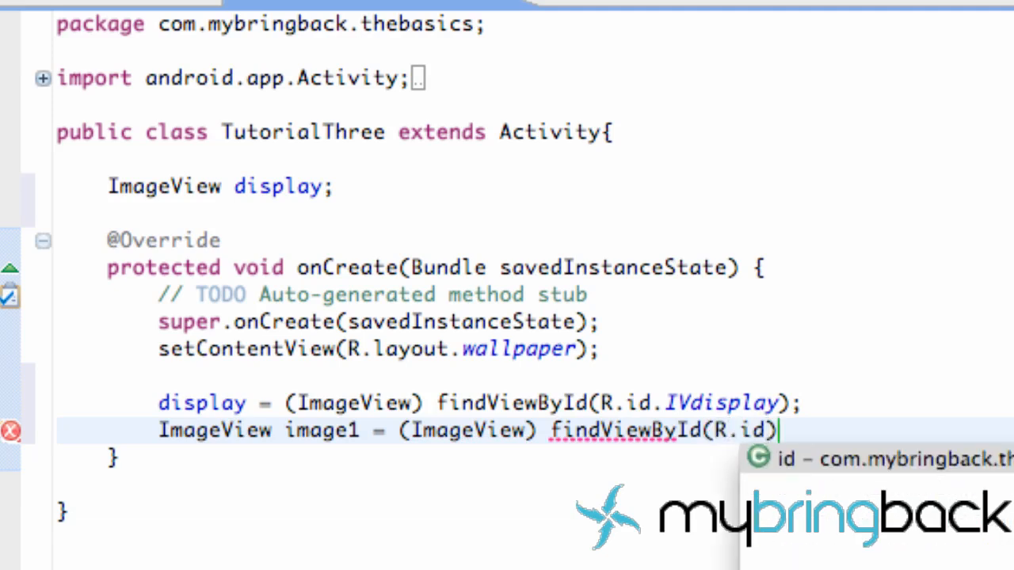
{"action": "type", "text": "IVimage1"}
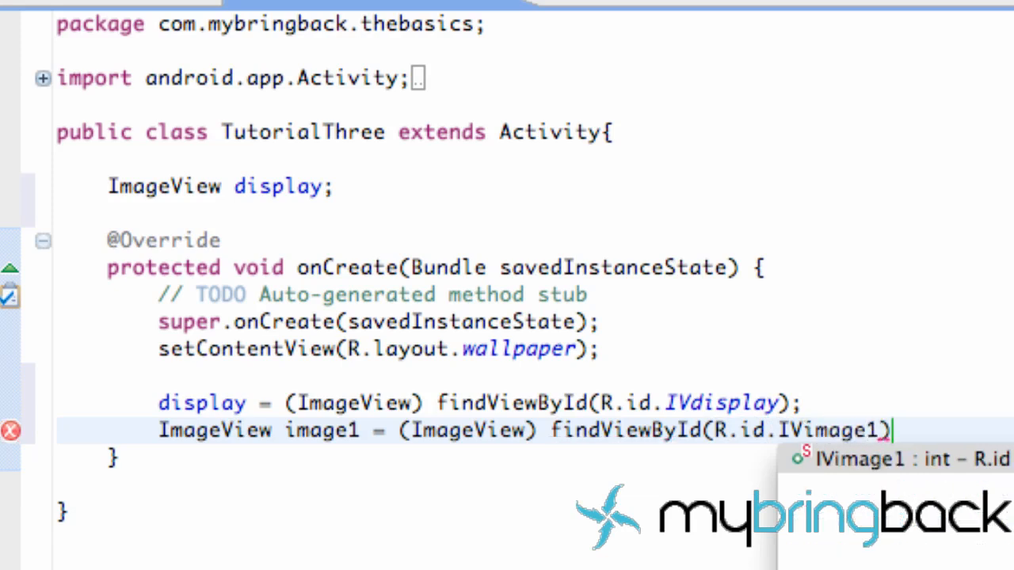
{"action": "type", "text": ":"}
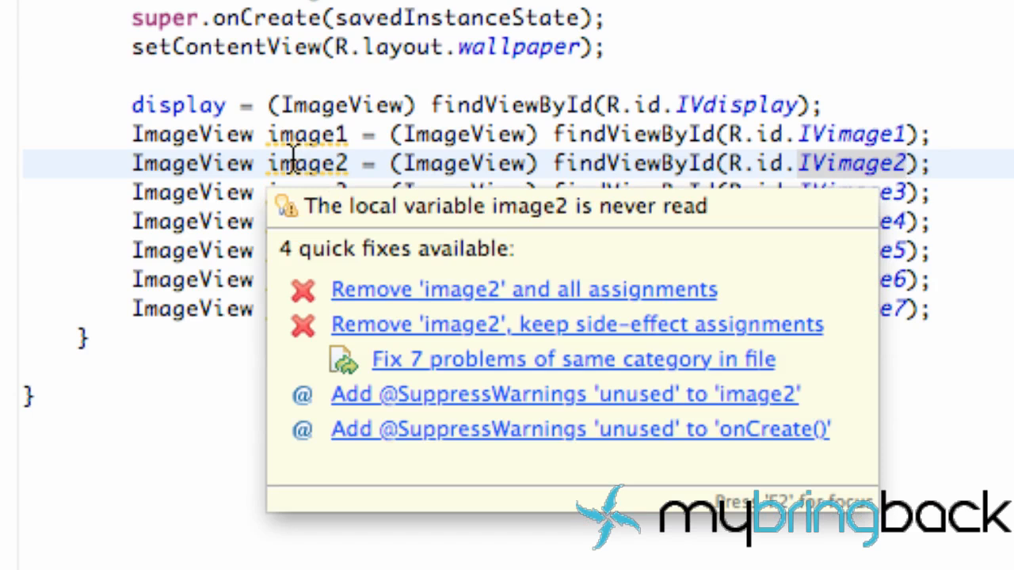
{"action": "mouse_move", "coordinate": [499, 163]}
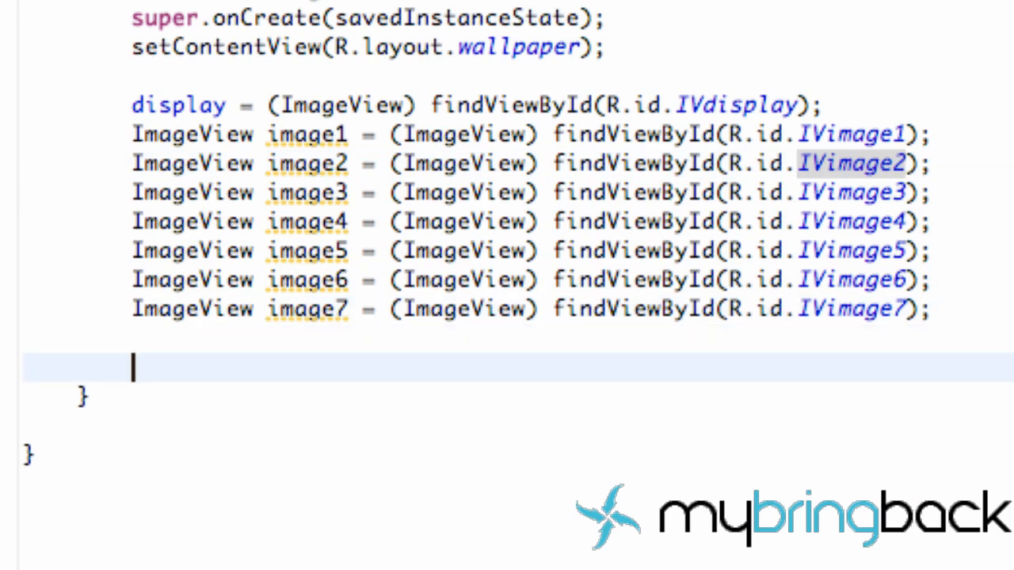
Write image1.setOnClickListener( and clear the attempted new View listener argument
{"action": "type", "text": "i"}
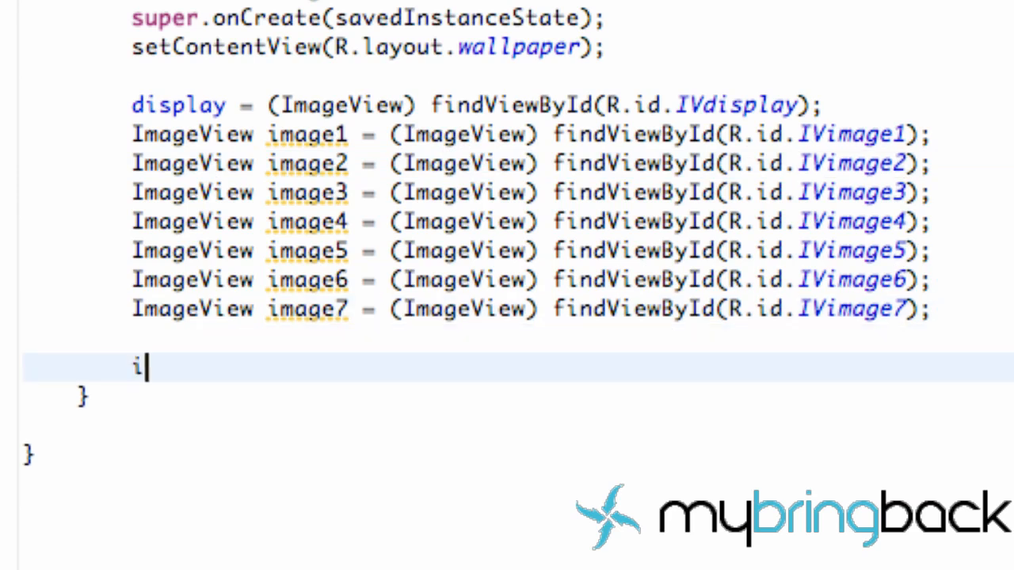
{"action": "type", "text": "mage."}
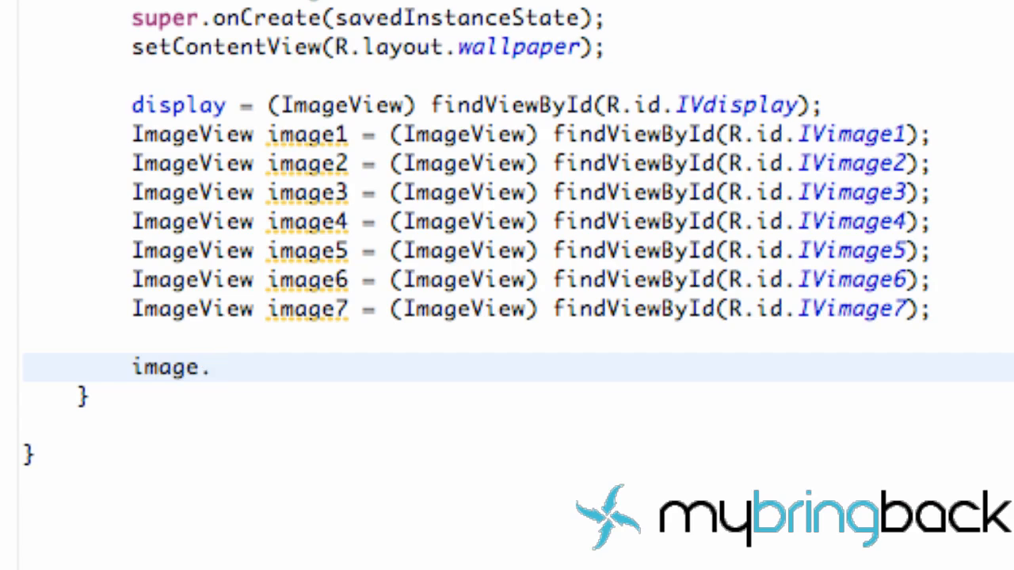
{"action": "type", "text": "1"}
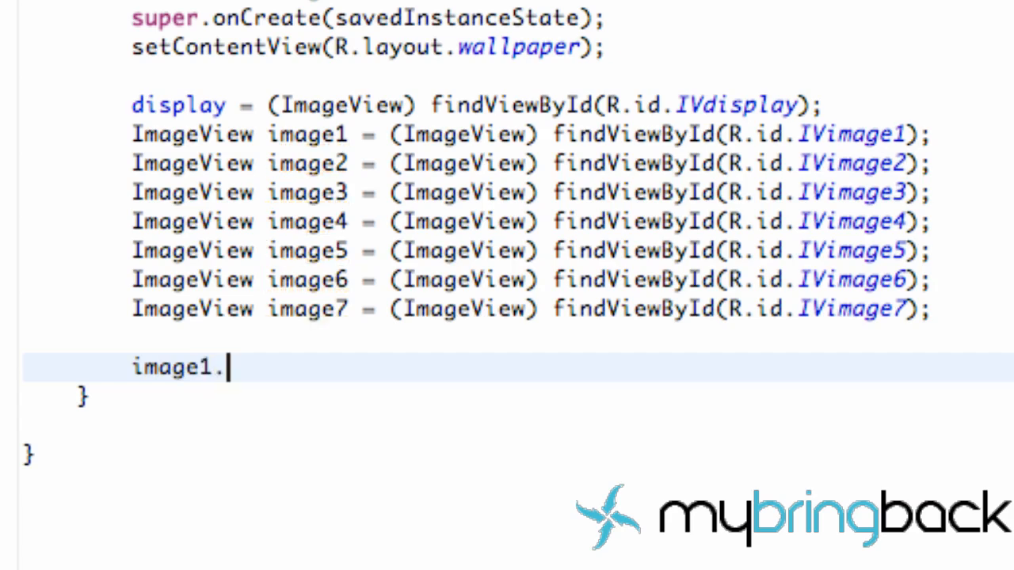
{"action": "type", "text": "setOnClickListener(l"}
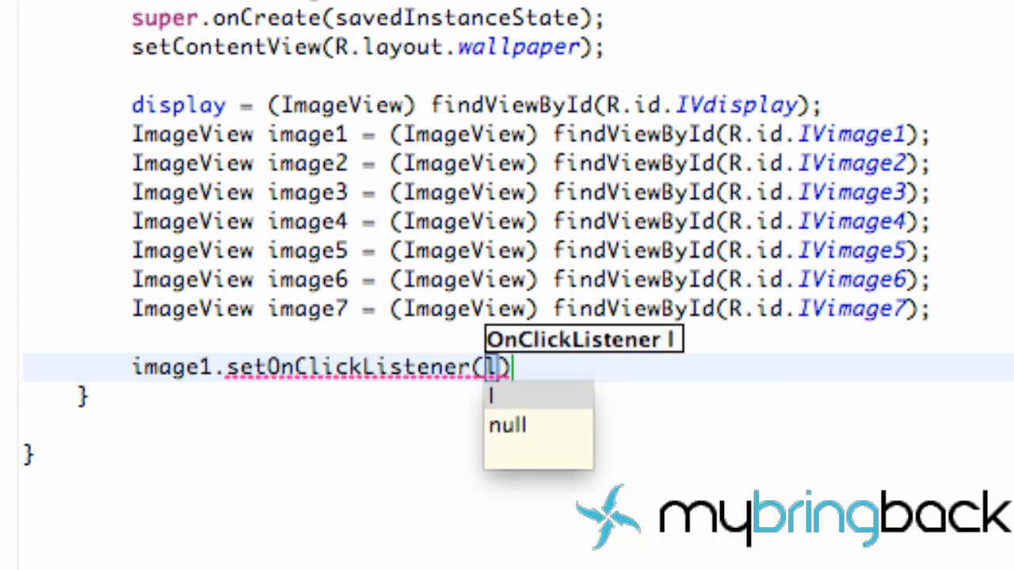
{"action": "type", "text": "new"}
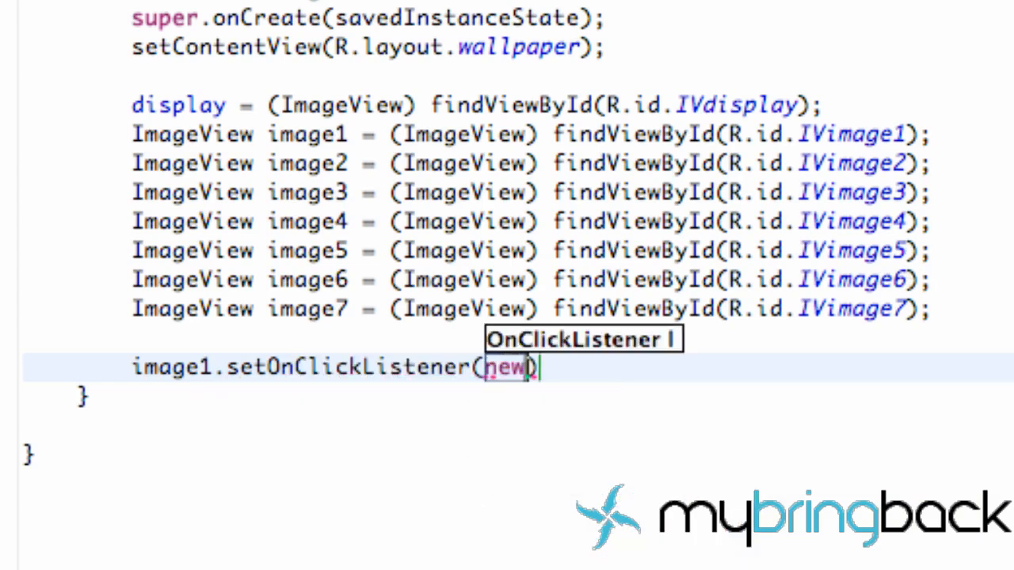
{"action": "type", "text": "View"}
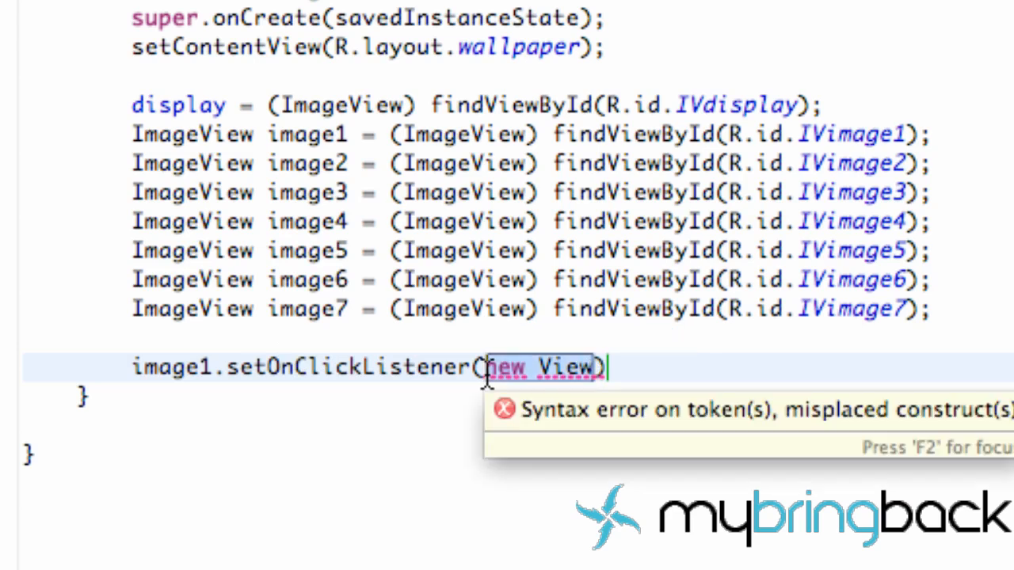
{"action": "key", "text": "Backspace"}
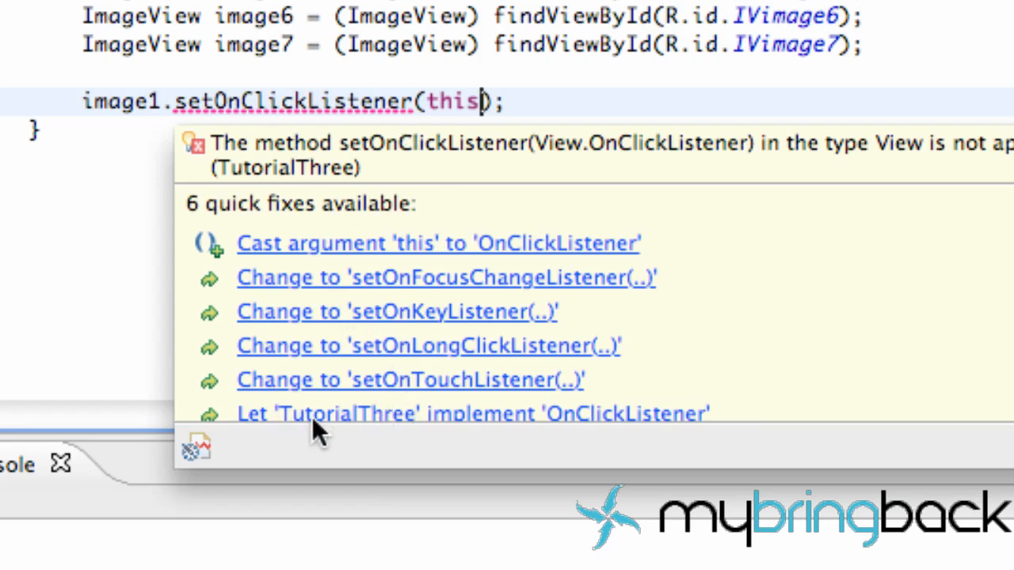
{"action": "mouse_move", "coordinate": [594, 431]}
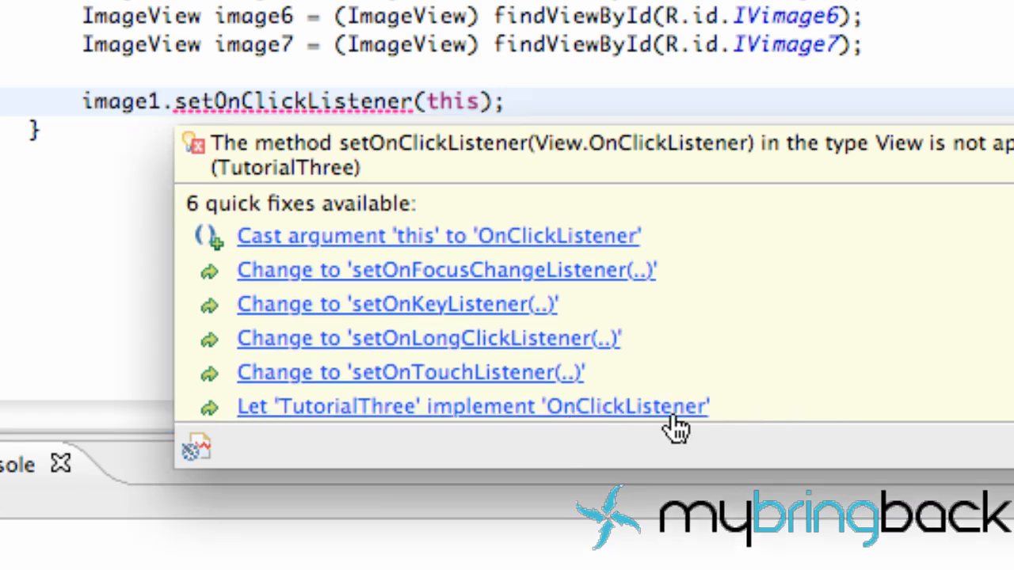
Apply the quick fix letting TutorialThree implement OnClickListener, generating an onClick stub
{"action": "left_click", "coordinate": [472, 405]}
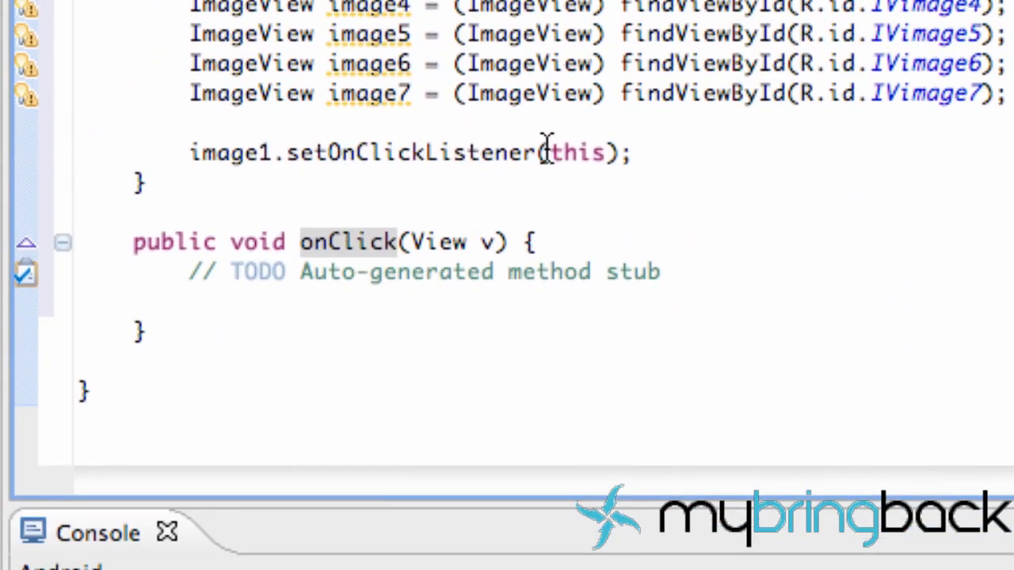
{"action": "mouse_move", "coordinate": [605, 152]}
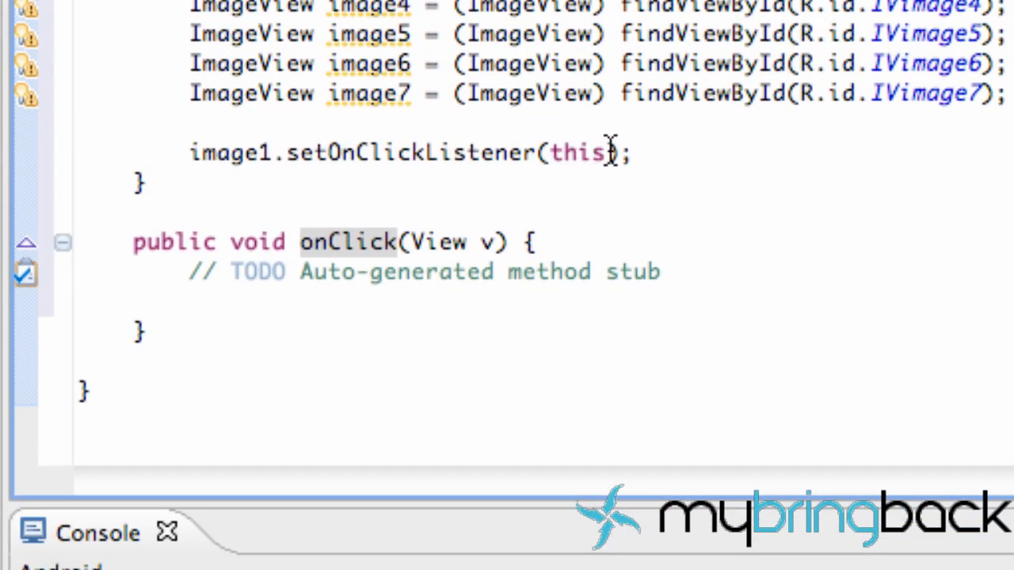
{"action": "mouse_move", "coordinate": [361, 241]}
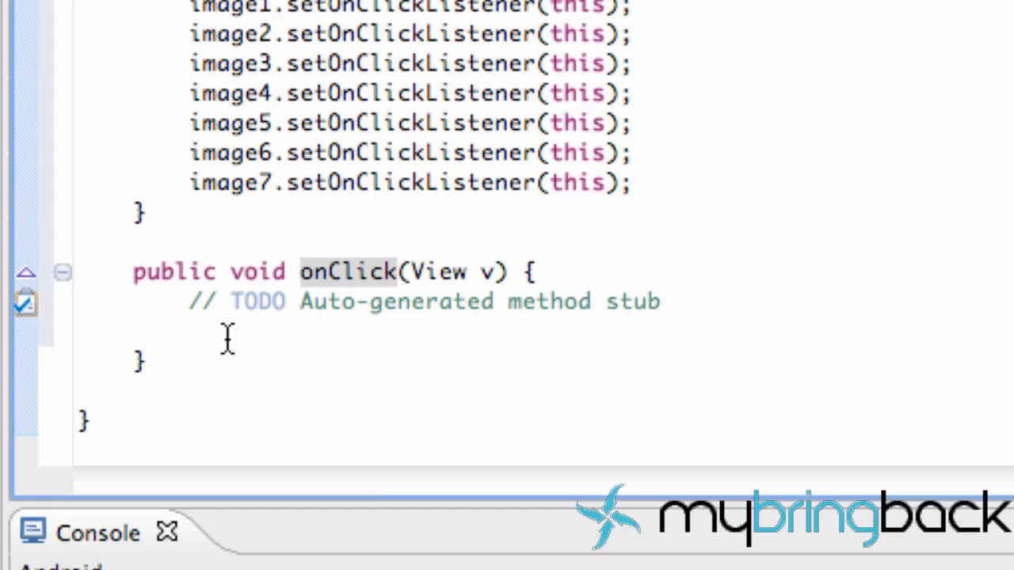
{"action": "mouse_move", "coordinate": [145, 357]}
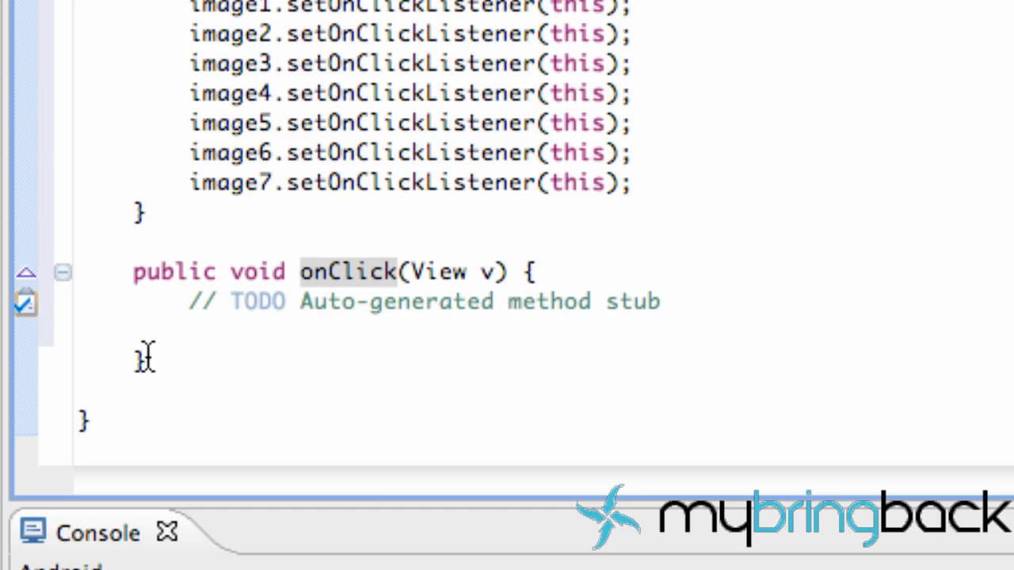
Start a switch statement in the onClick body and inspect its v parameter
{"action": "left_click", "coordinate": [285, 333]}
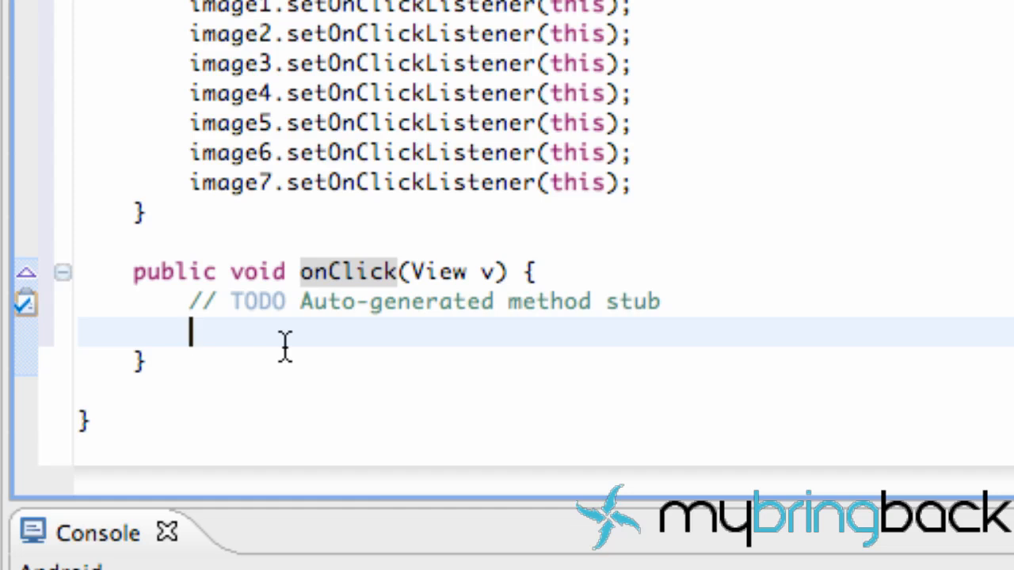
{"action": "type", "text": "si"}
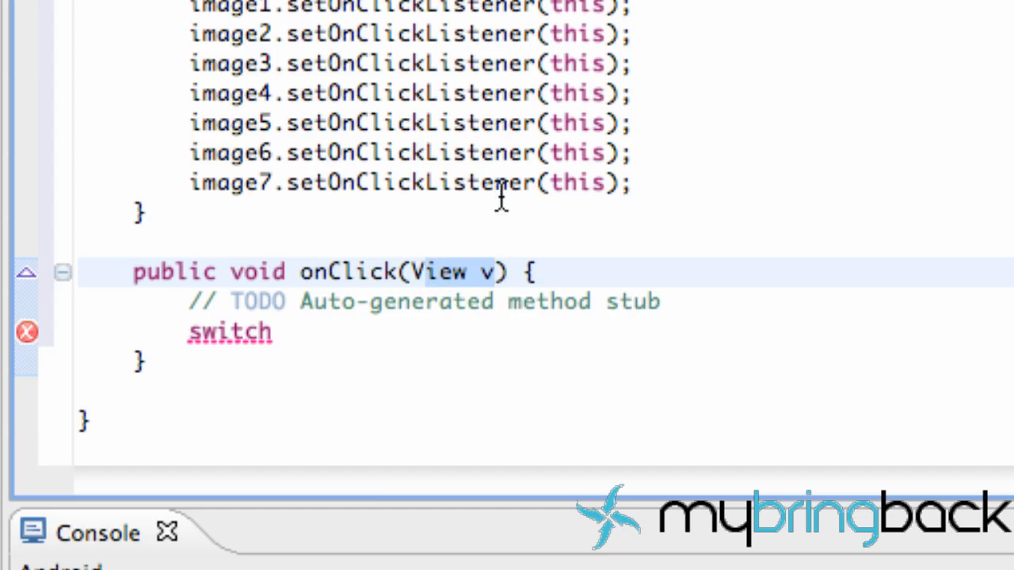
{"action": "mouse_move", "coordinate": [222, 8]}
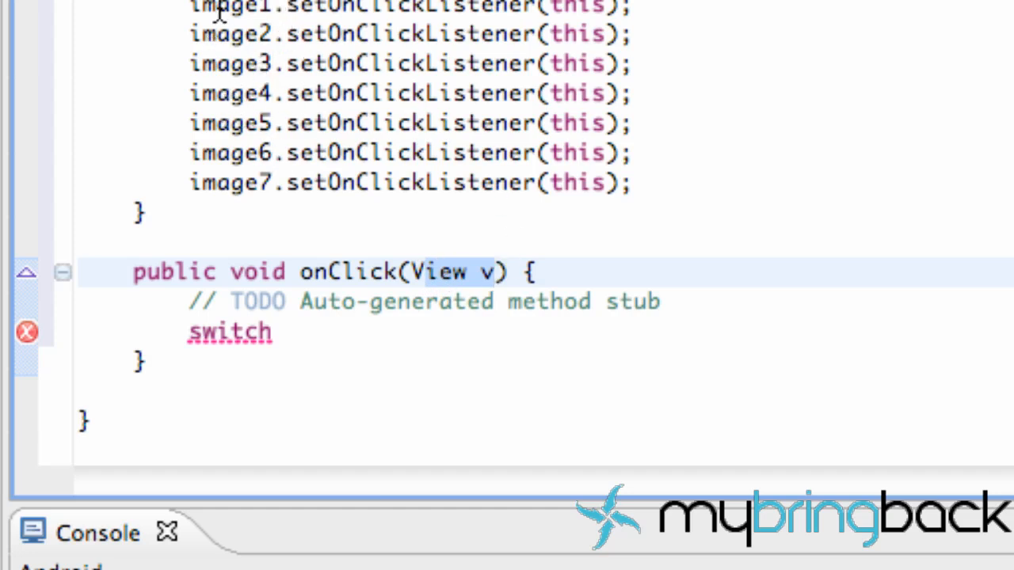
{"action": "left_click", "coordinate": [497, 273]}
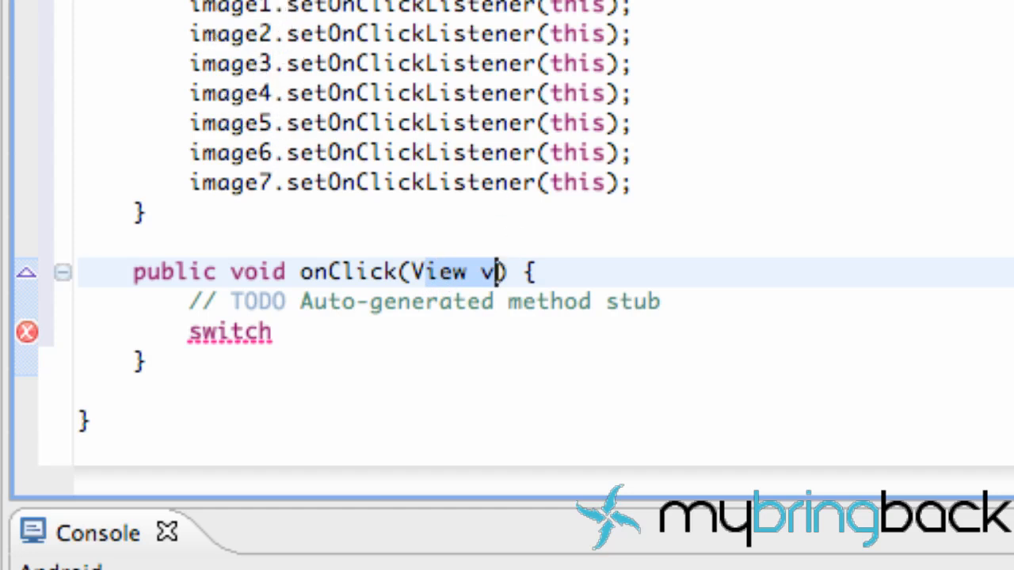
{"action": "mouse_move", "coordinate": [451, 184]}
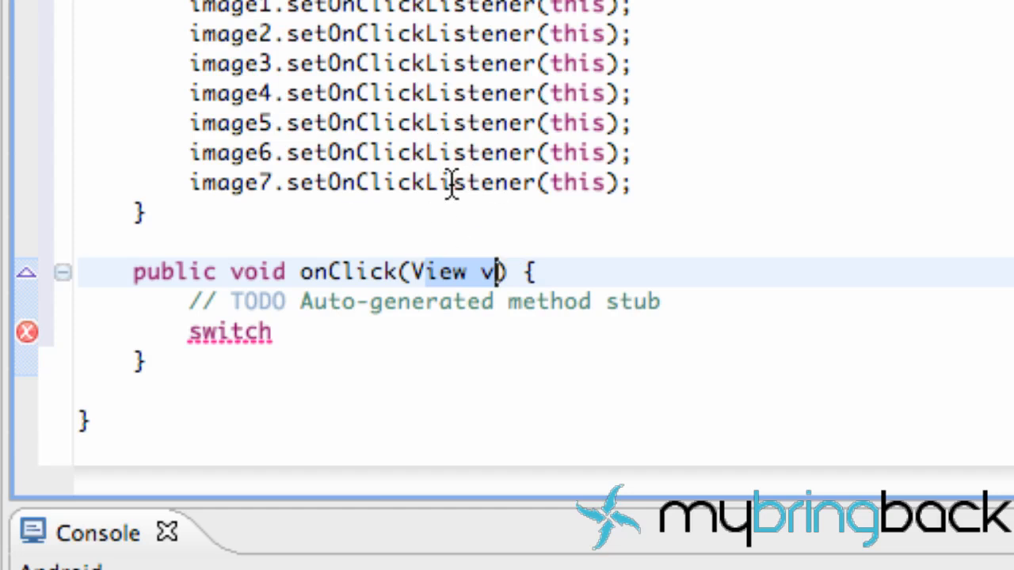
{"action": "mouse_move", "coordinate": [596, 269]}
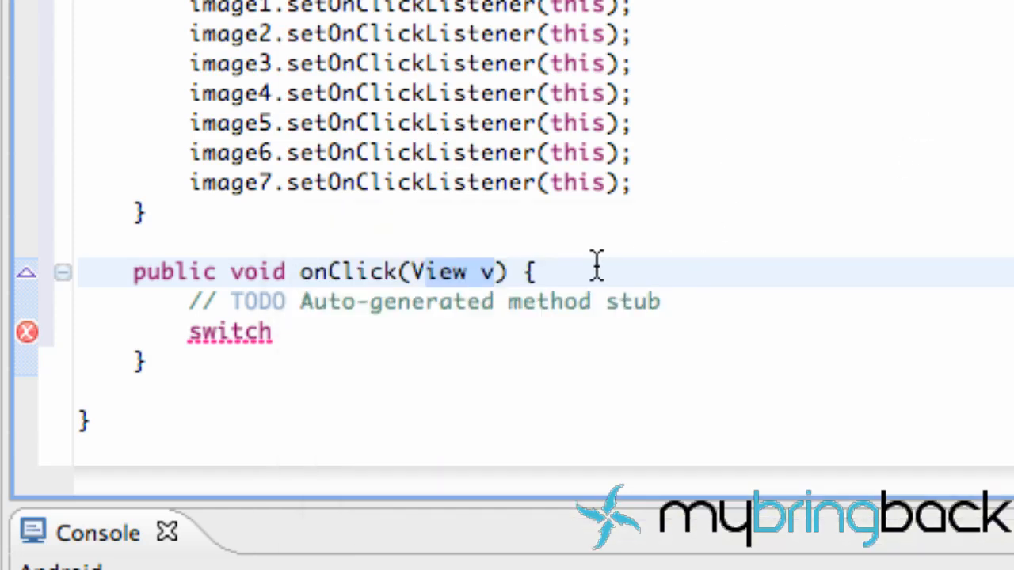
{"action": "left_click", "coordinate": [357, 332]}
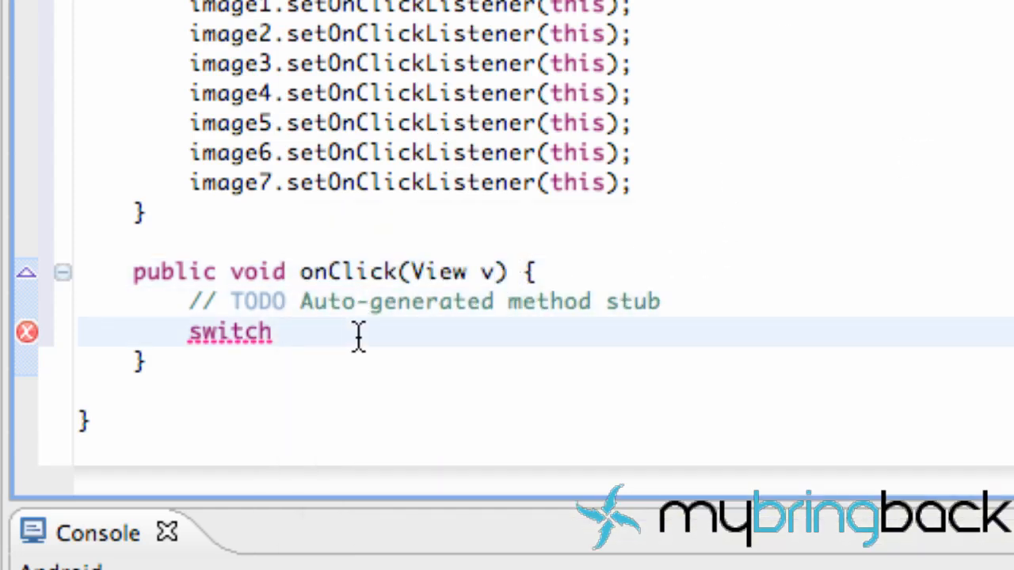
Complete the line as switch (v.getId()){ picking getId() from content assist
{"action": "type", "text": "(v)"}
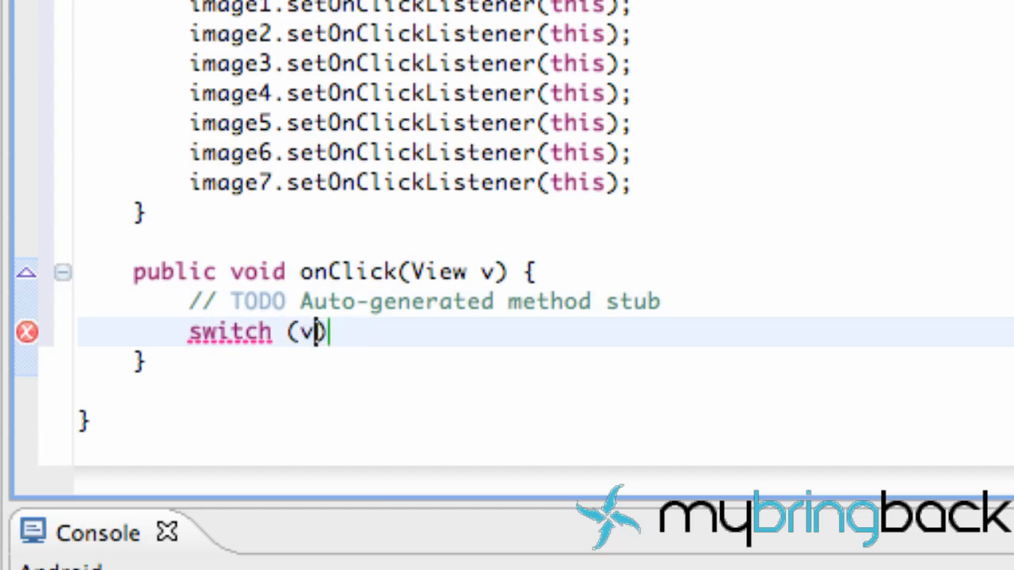
{"action": "type", "text": "."}
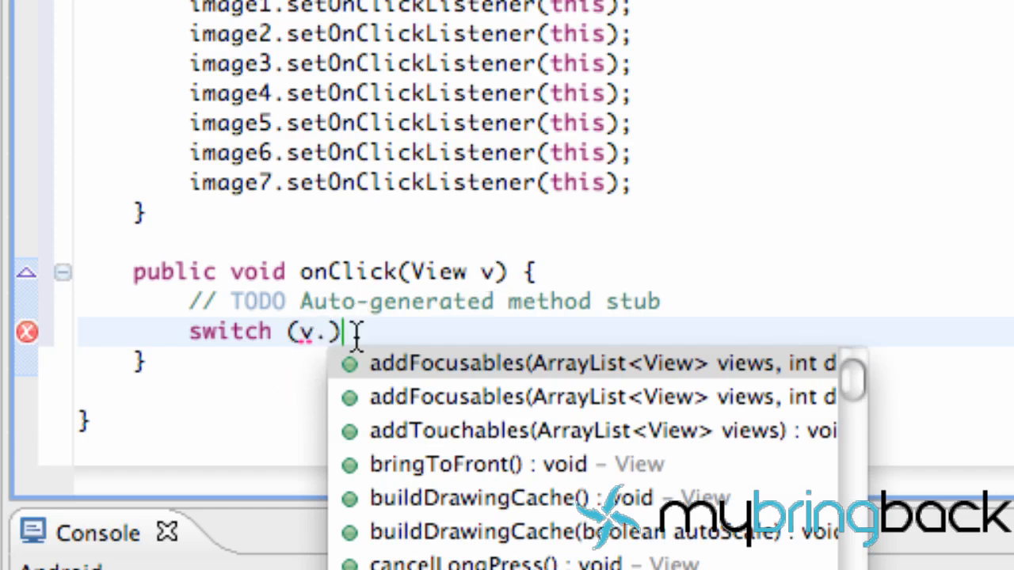
{"action": "mouse_move", "coordinate": [503, 328]}
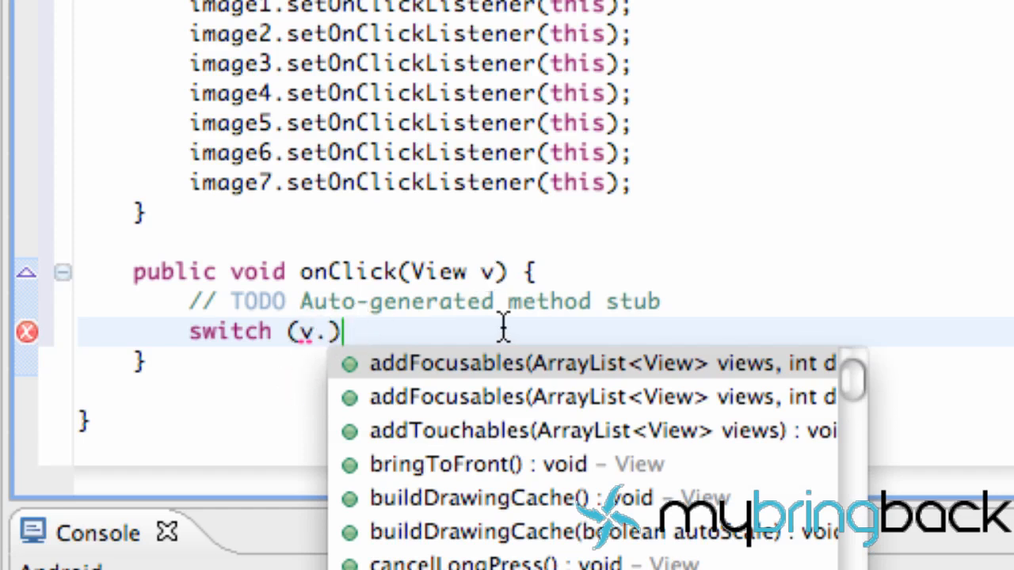
{"action": "type", "text": "get"}
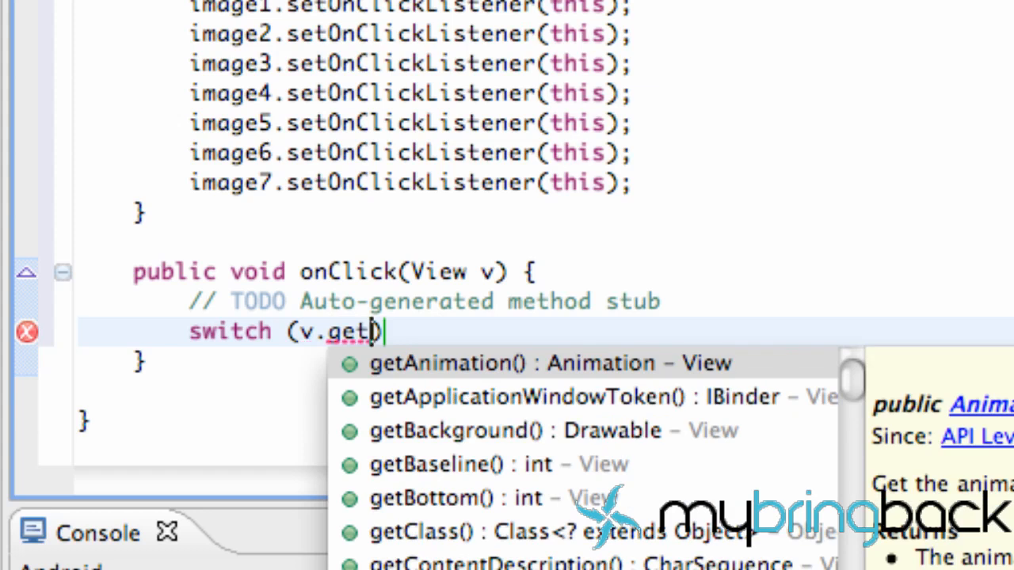
{"action": "type", "text": "Id("}
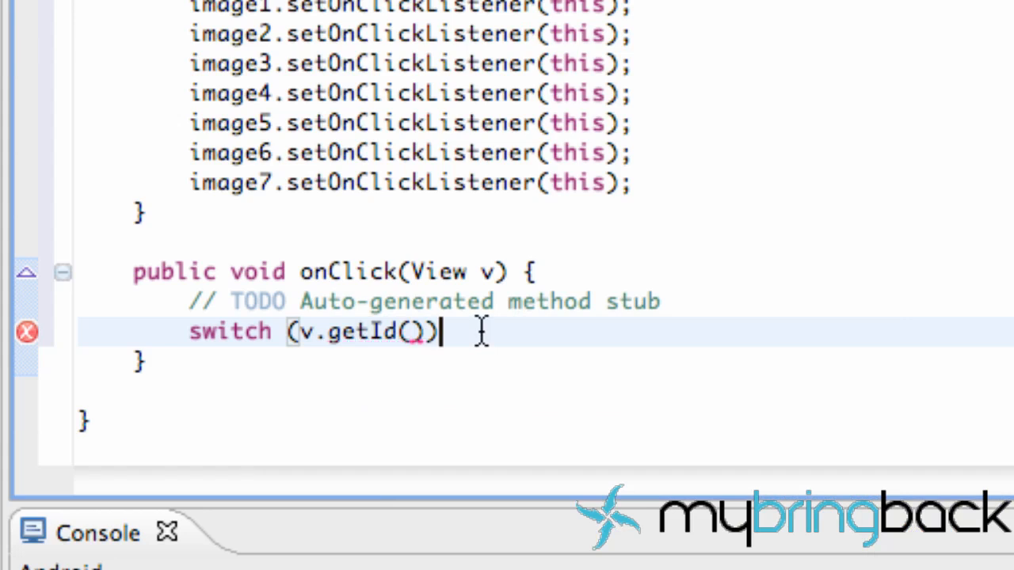
{"action": "type", "text": "{"}
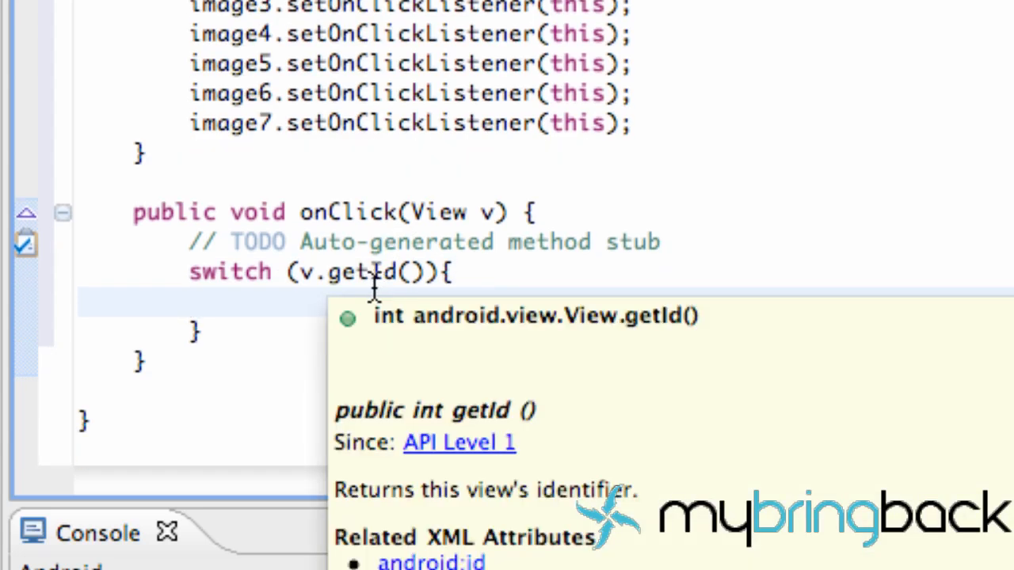
Add case R.id.IVimage1: as the first case of the switch
{"action": "type", "text": "case"}
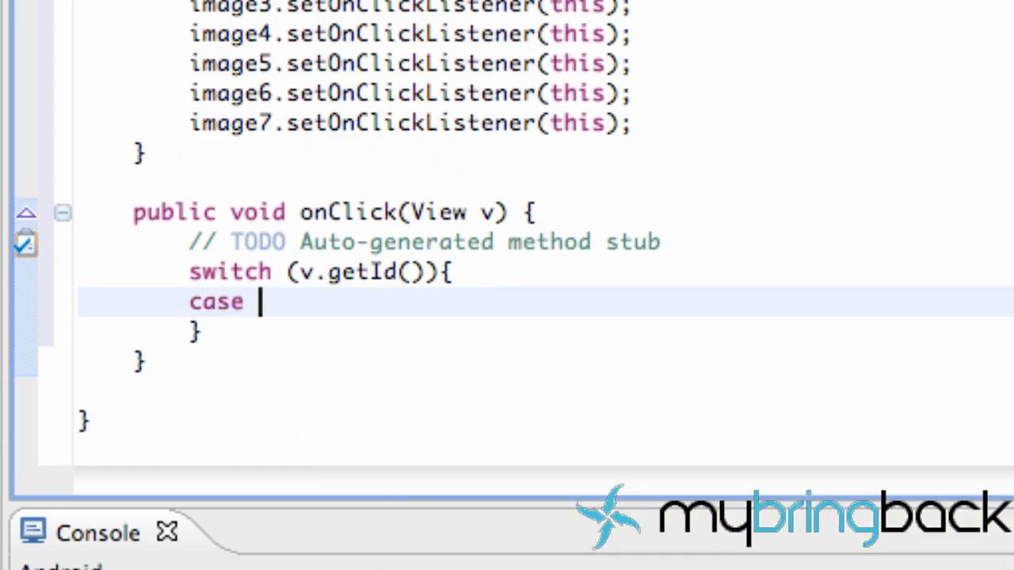
{"action": "type", "text": "R.id."}
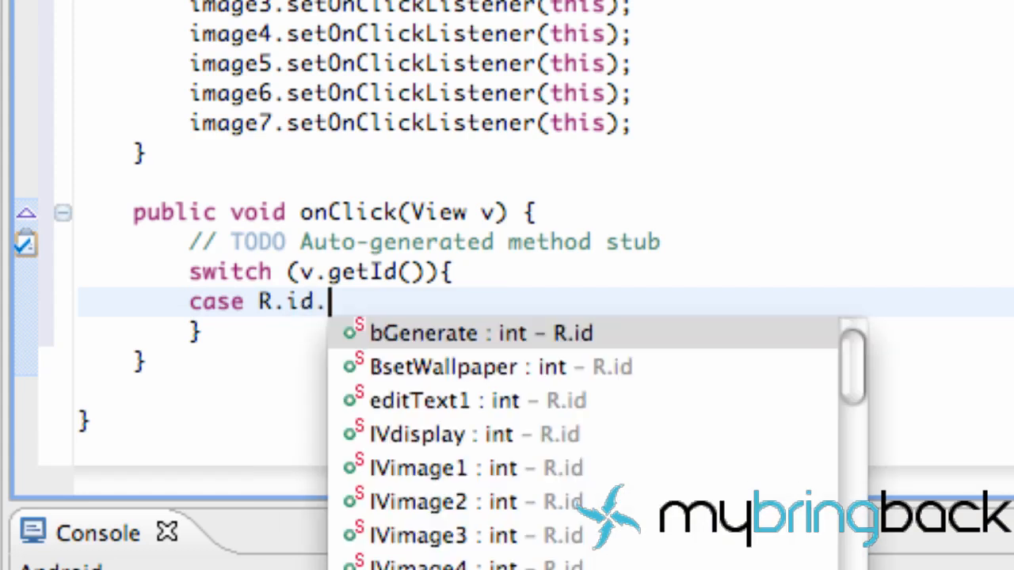
{"action": "type", "text": "IVimage1"}
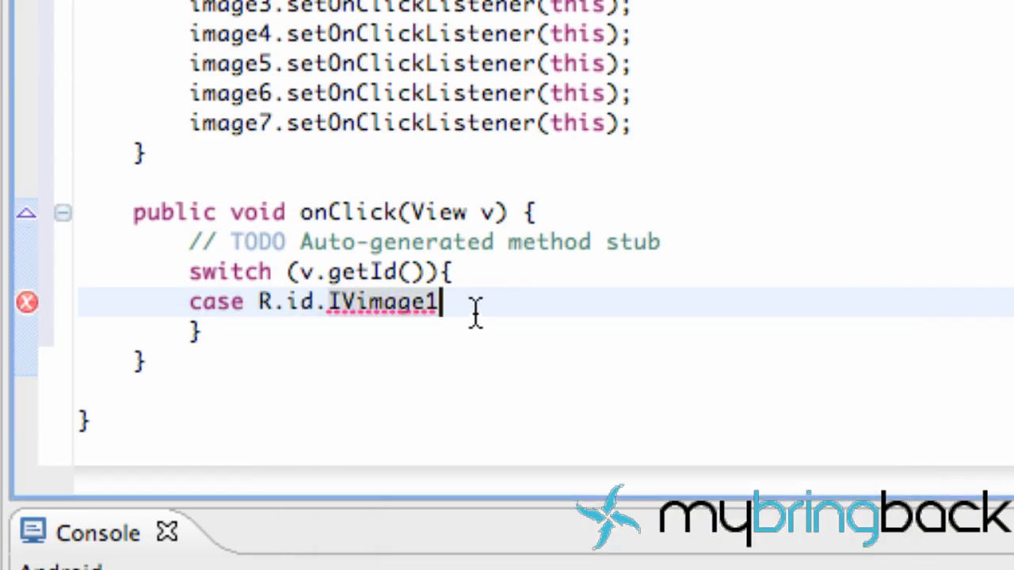
{"action": "type", "text": ":"}
{"action": "type", "text": "d"}
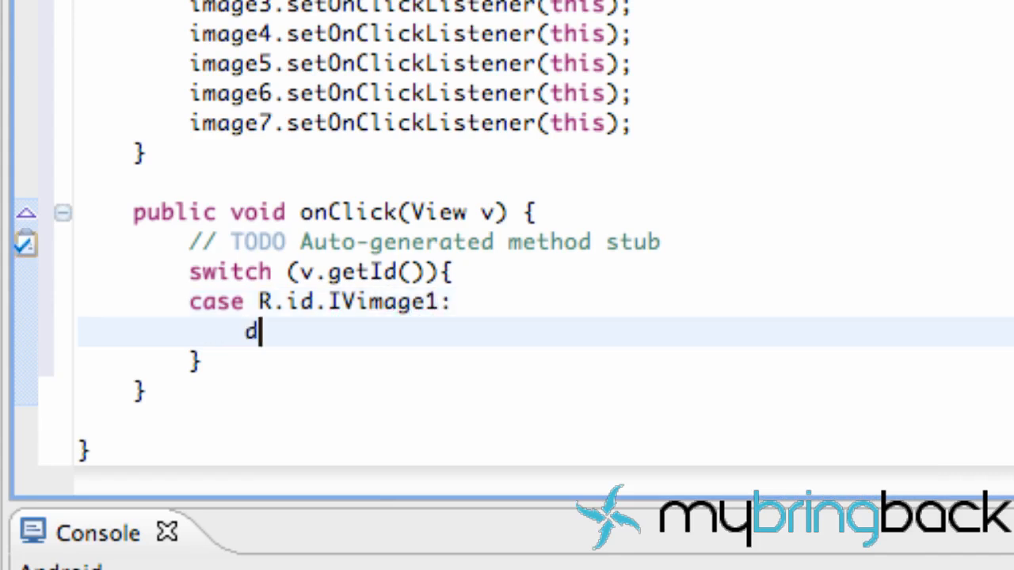
Write display.setImageResource(R.drawable. and bring up the drawable resource suggestions
{"action": "type", "text": "ispla"}
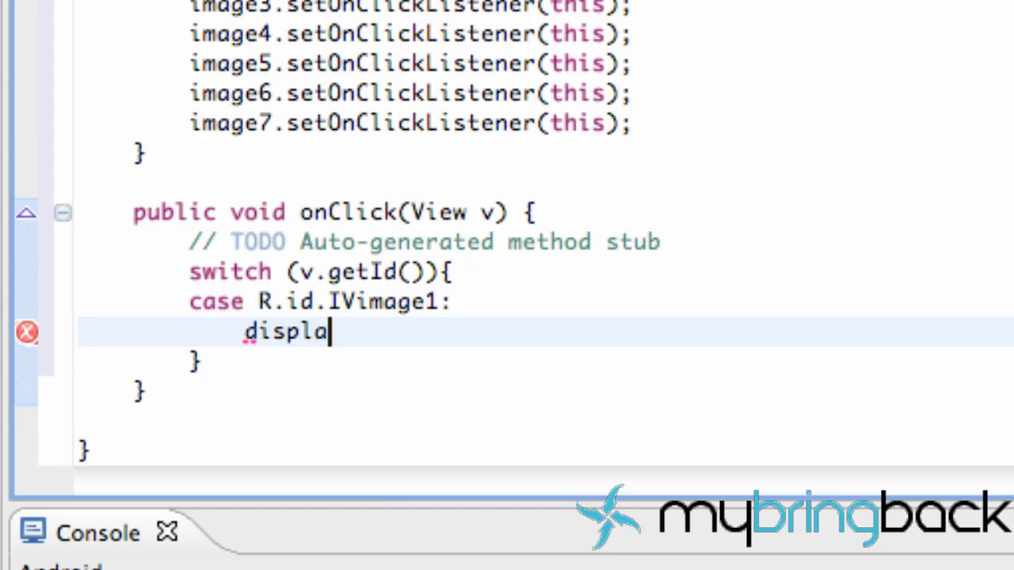
{"action": "type", "text": "y."}
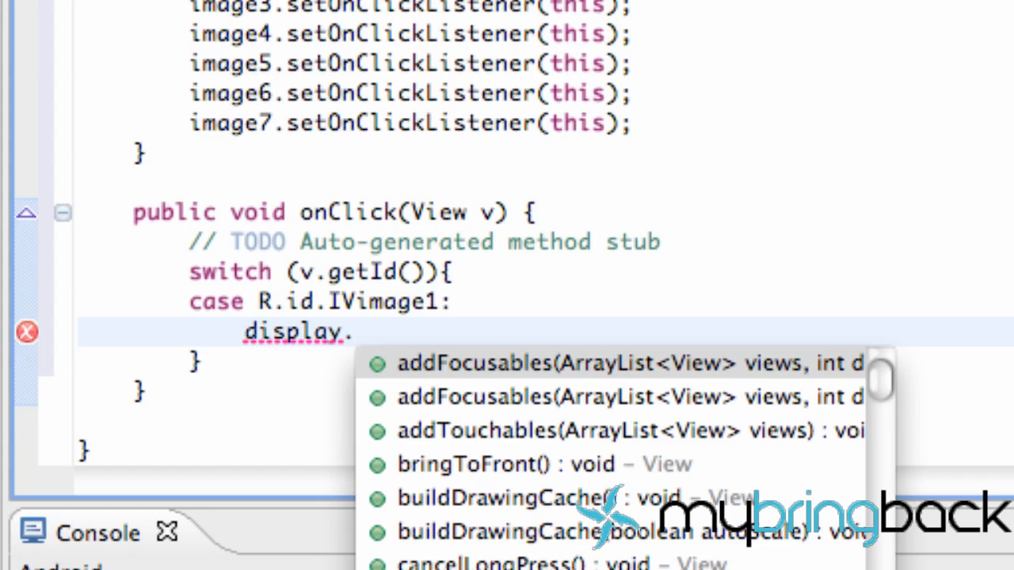
{"action": "type", "text": "set"}
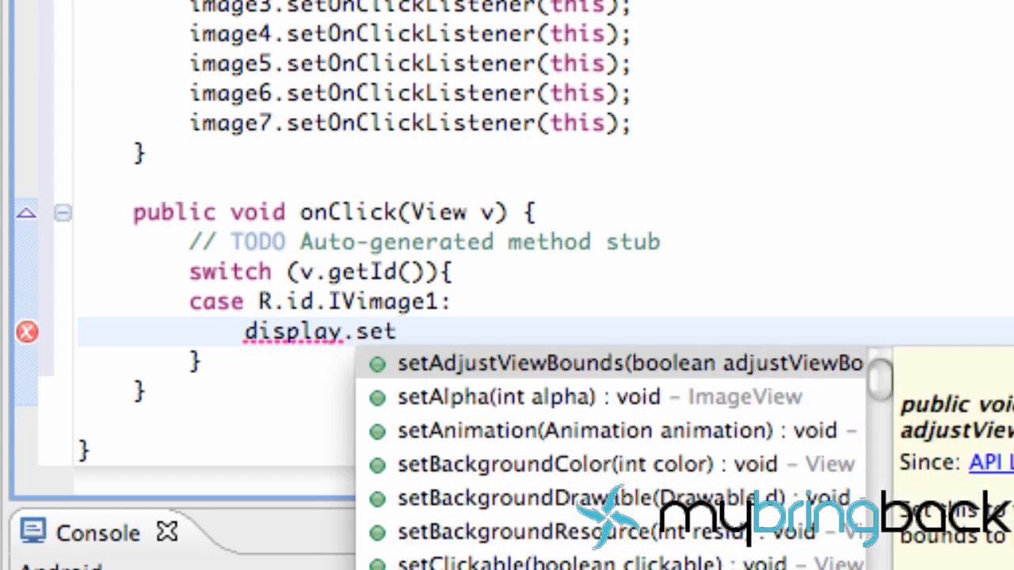
{"action": "type", "text": "Ima"}
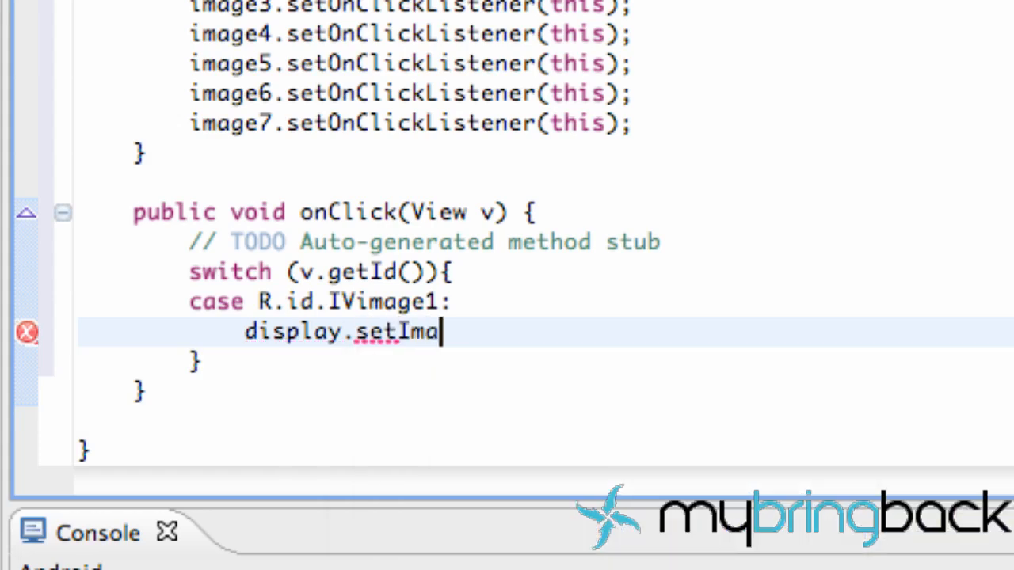
{"action": "type", "text": "geRes"}
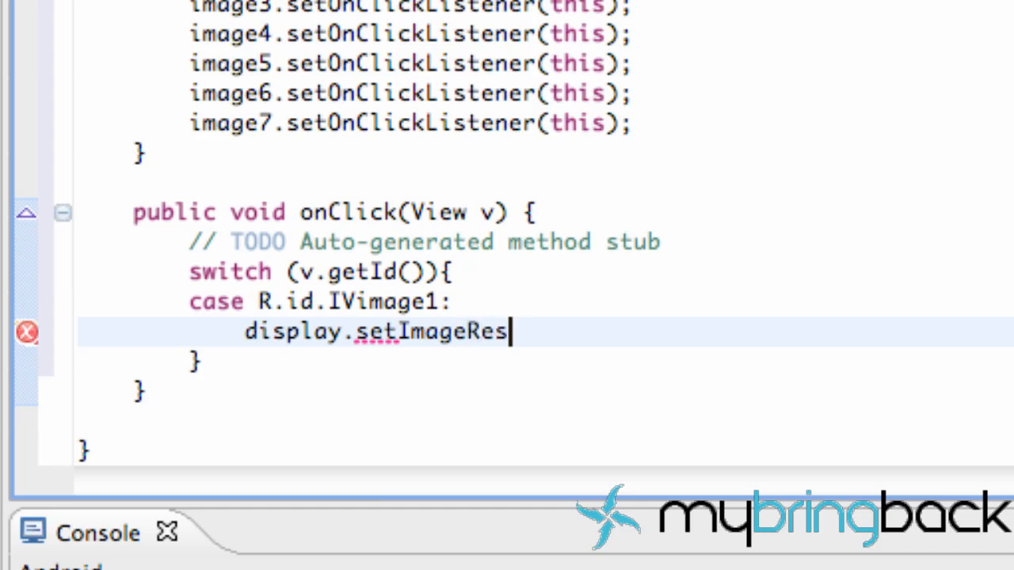
{"action": "type", "text": "ource"}
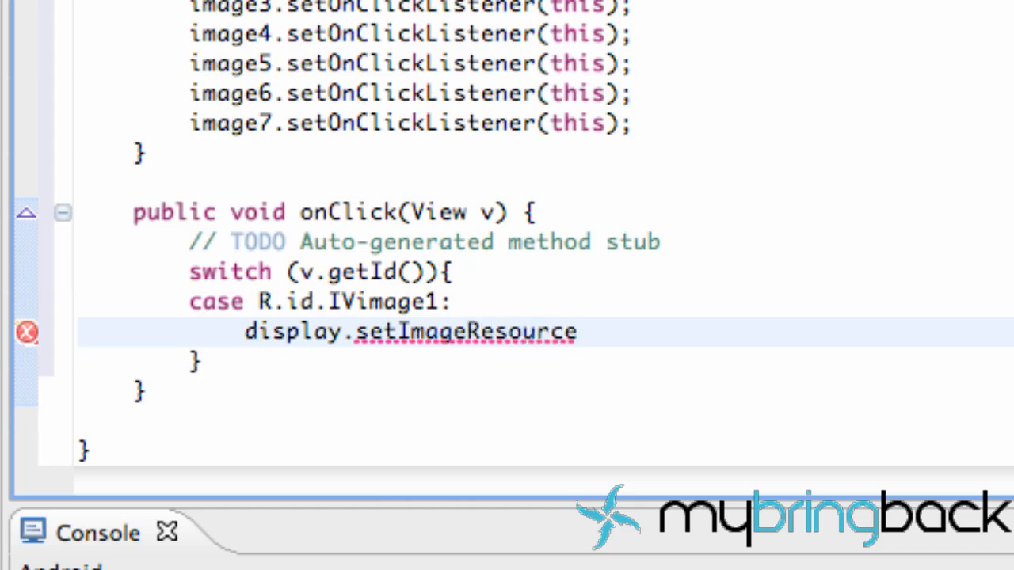
{"action": "type", "text": "(R.drawable."}
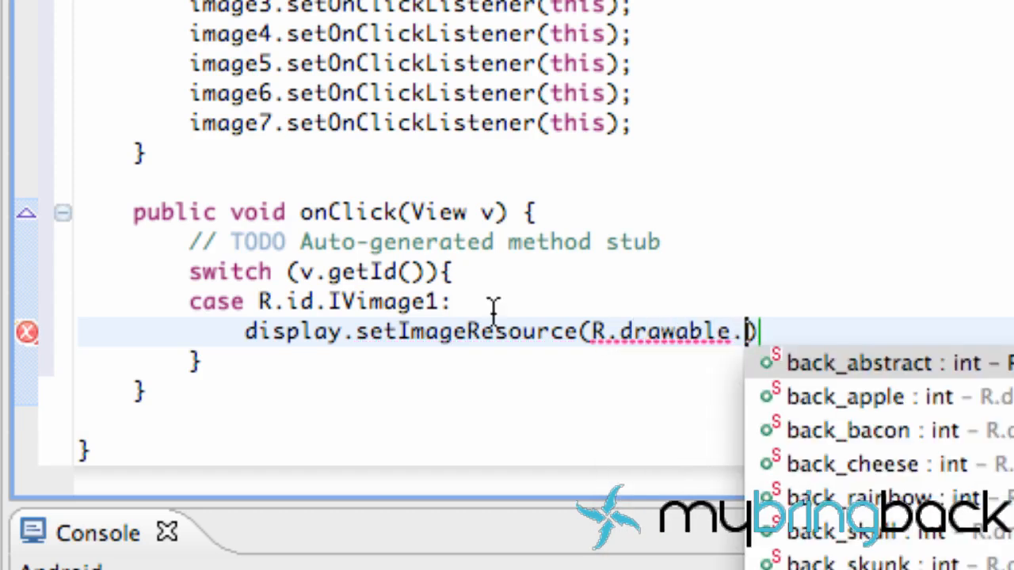
{"action": "left_click", "coordinate": [859, 363]}
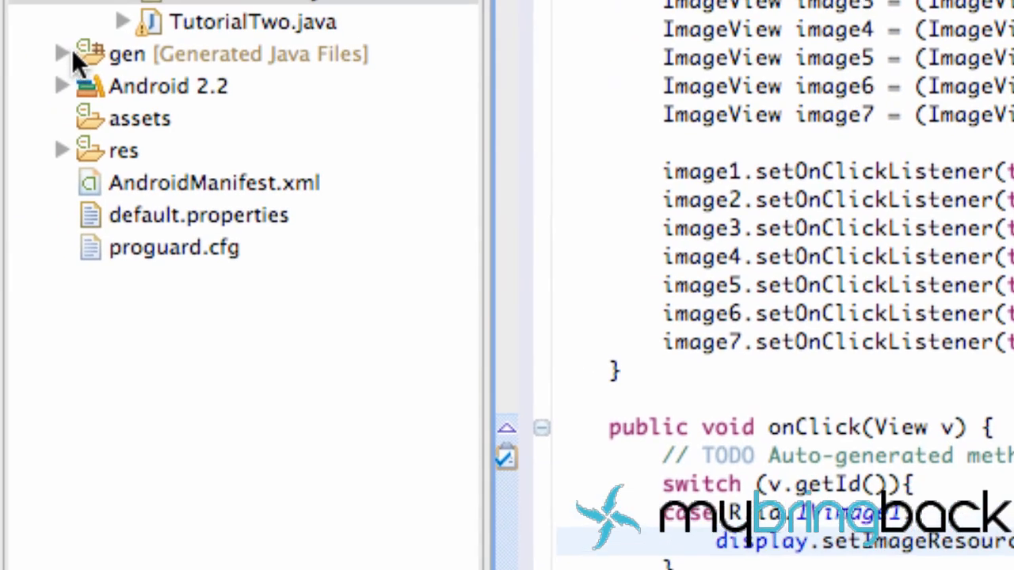
Expand res/drawable-hdpi in Package Explorer to list the project's image files
{"action": "left_click", "coordinate": [61, 150]}
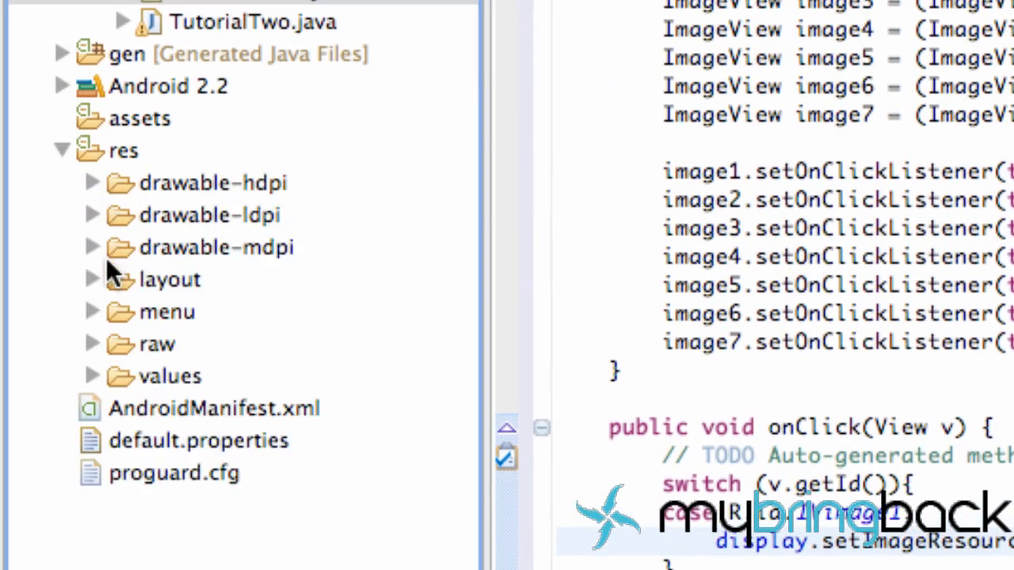
{"action": "left_click", "coordinate": [92, 184]}
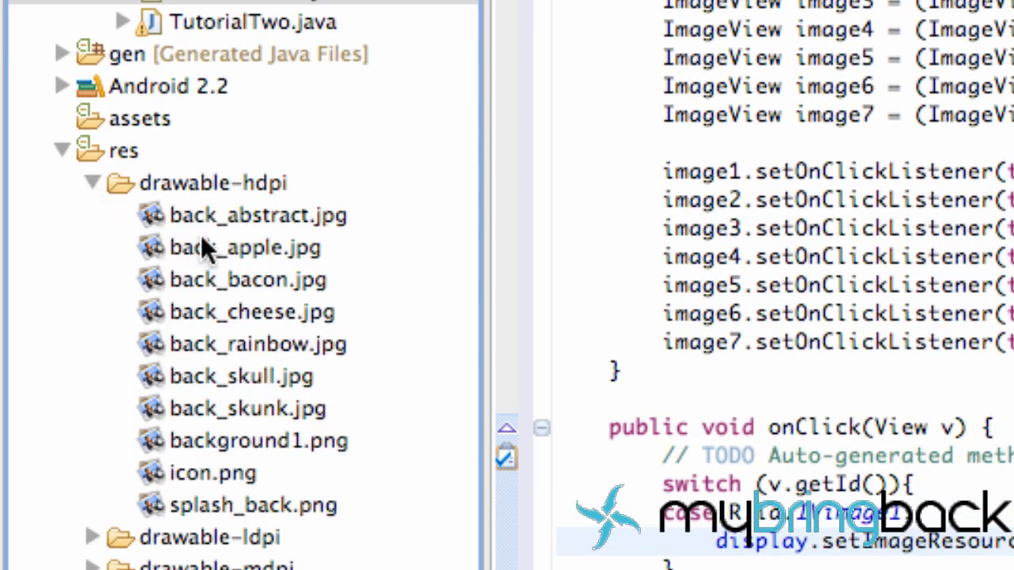
{"action": "mouse_move", "coordinate": [230, 304]}
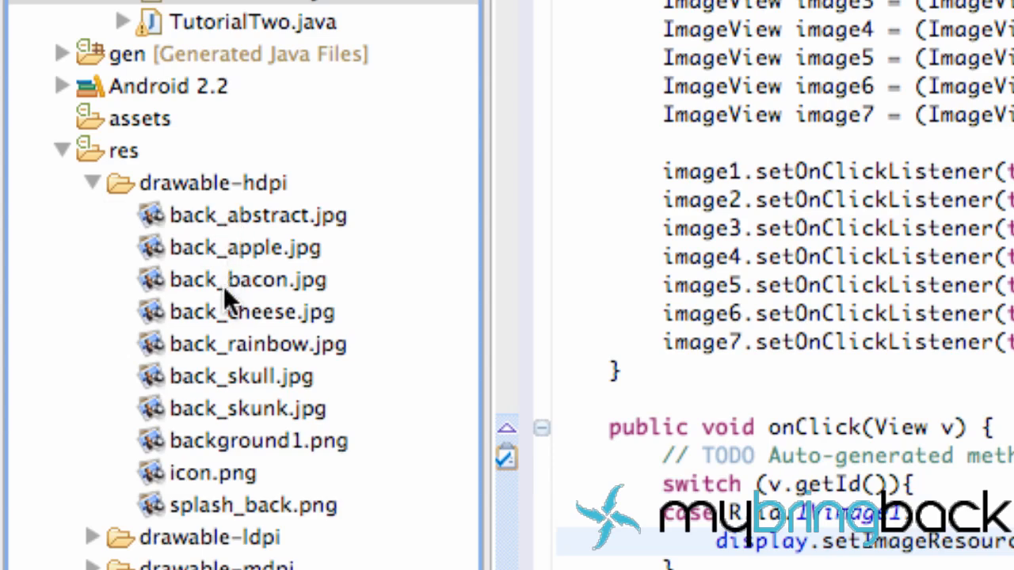
{"action": "mouse_move", "coordinate": [261, 436]}
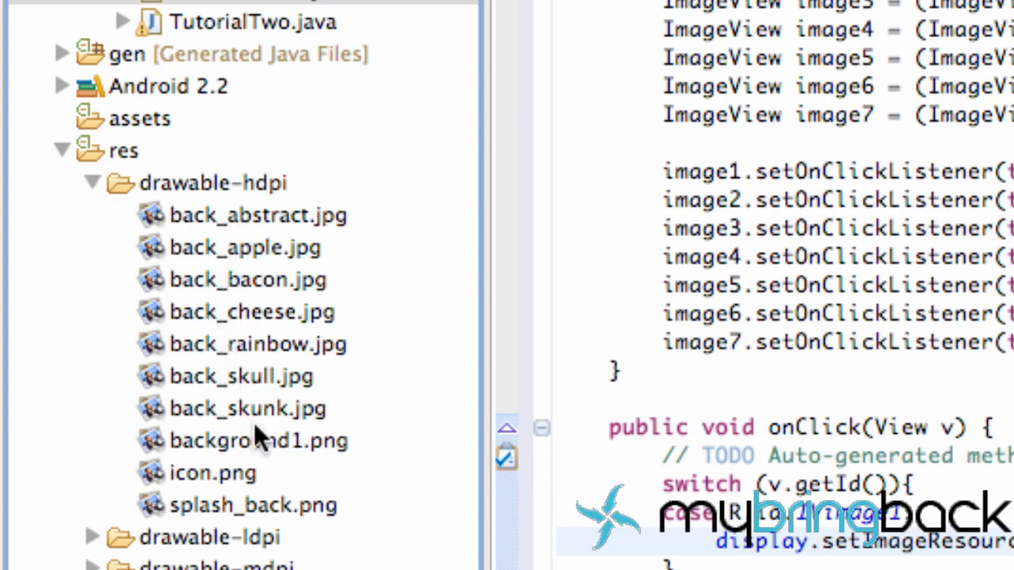
{"action": "mouse_move", "coordinate": [285, 428]}
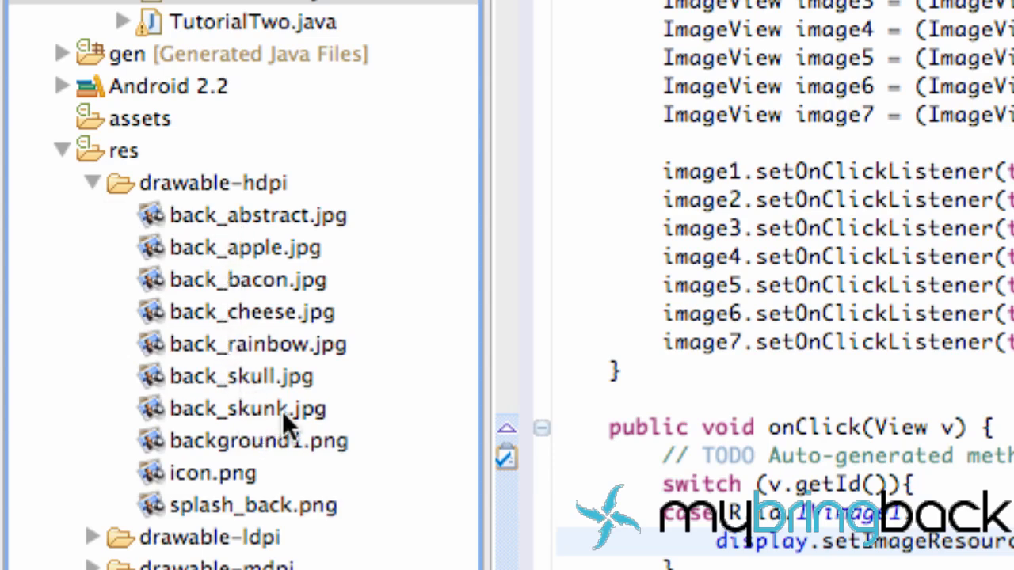
{"action": "mouse_move", "coordinate": [198, 304]}
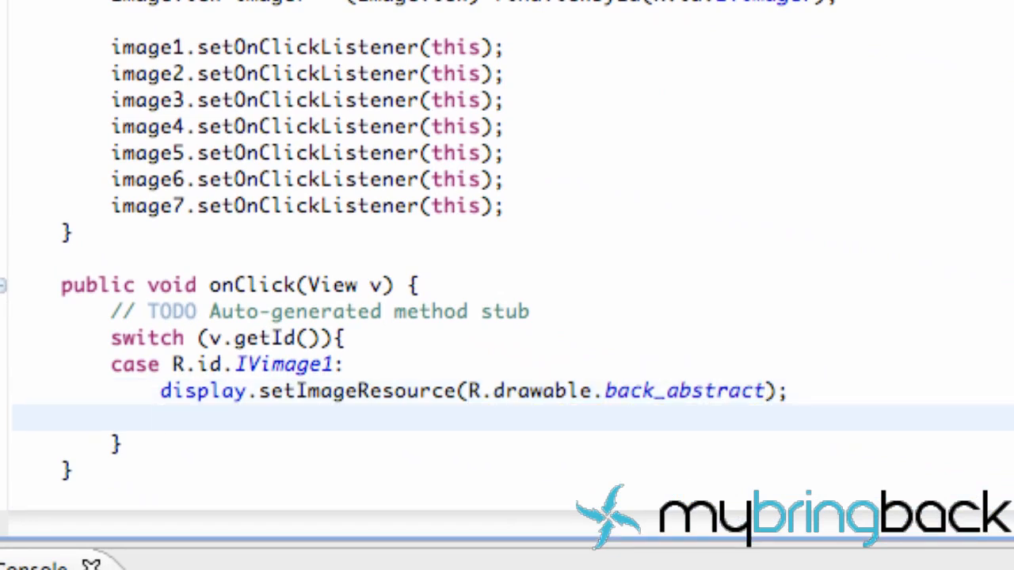
Finish the first case with back_abstract and break;, then copy the case block for the remaining cases
{"action": "type", "text": "break;"}
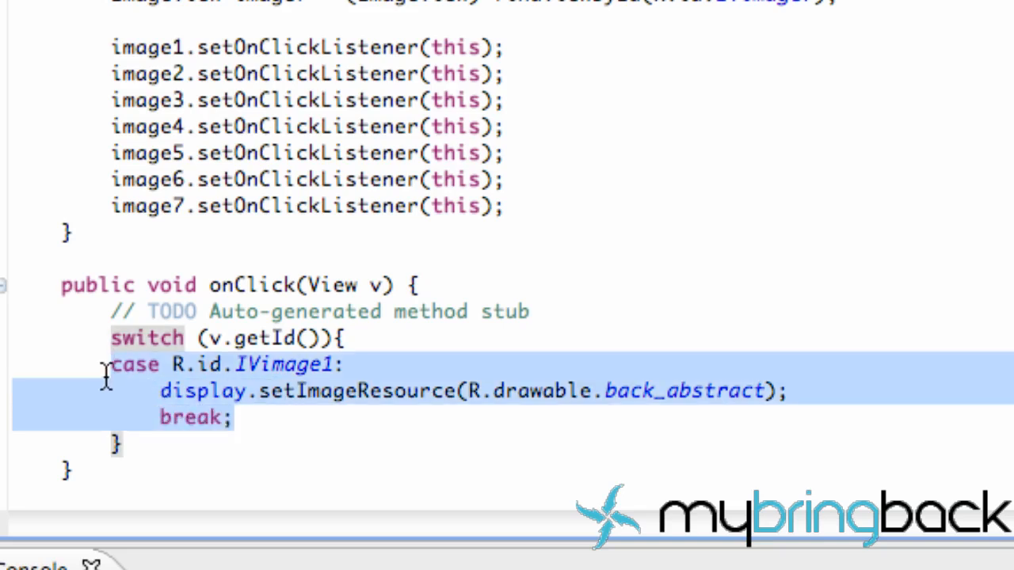
{"action": "left_click", "coordinate": [235, 418]}
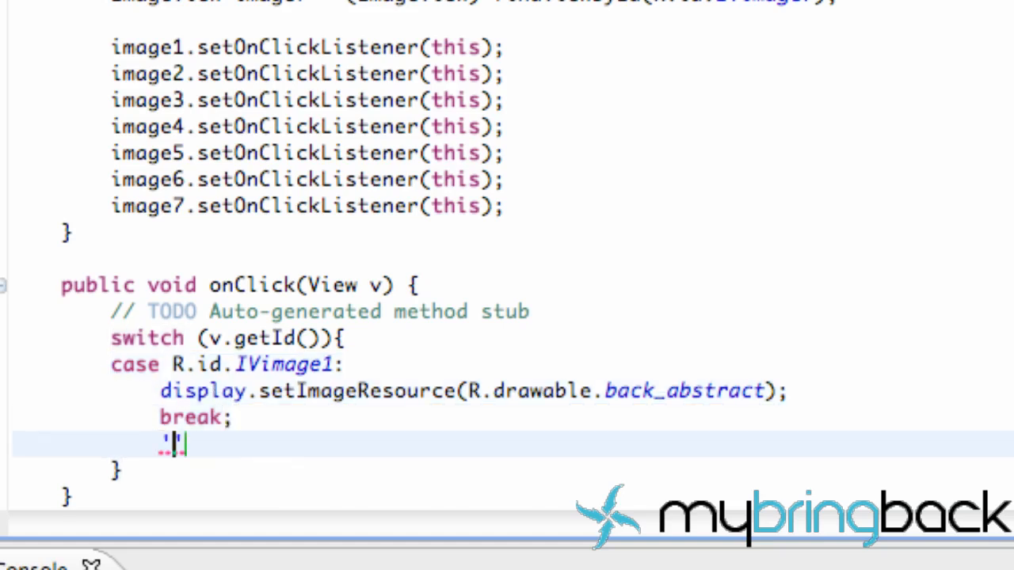
{"action": "key", "text": "Backspace"}
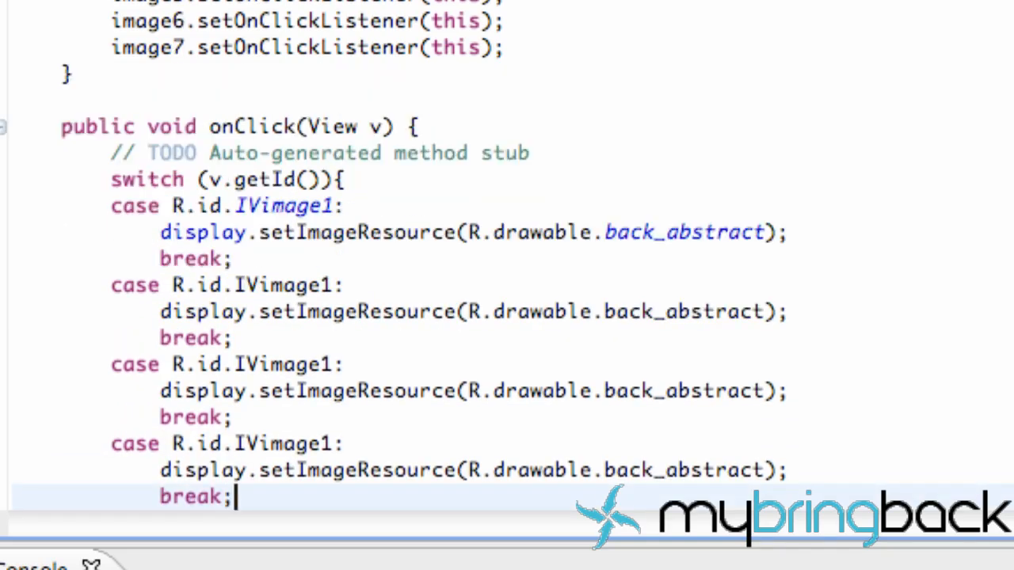
{"action": "scroll", "scroll_direction": "down", "scroll_amount": 3}
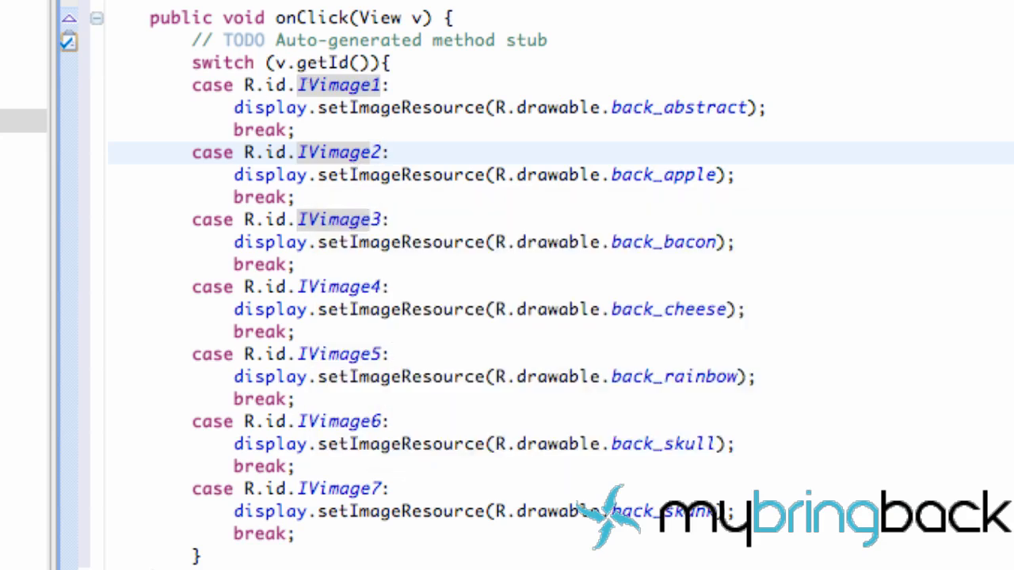
Adjust the pasted cases to IVimage2–IVimage7 with back_apple through back_skunk resources
{"action": "left_click", "coordinate": [384, 152]}
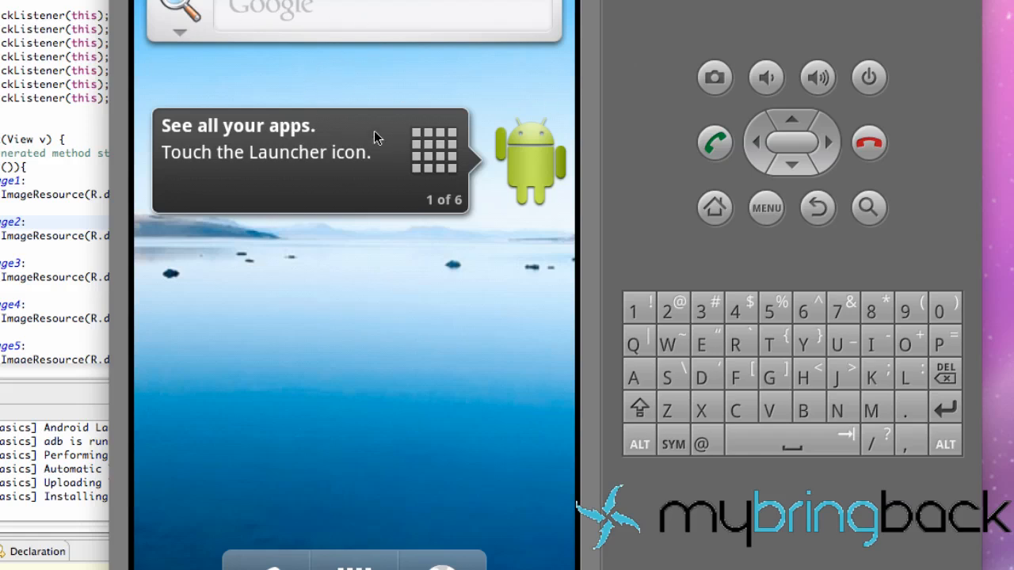
{"action": "mouse_move", "coordinate": [313, 184]}
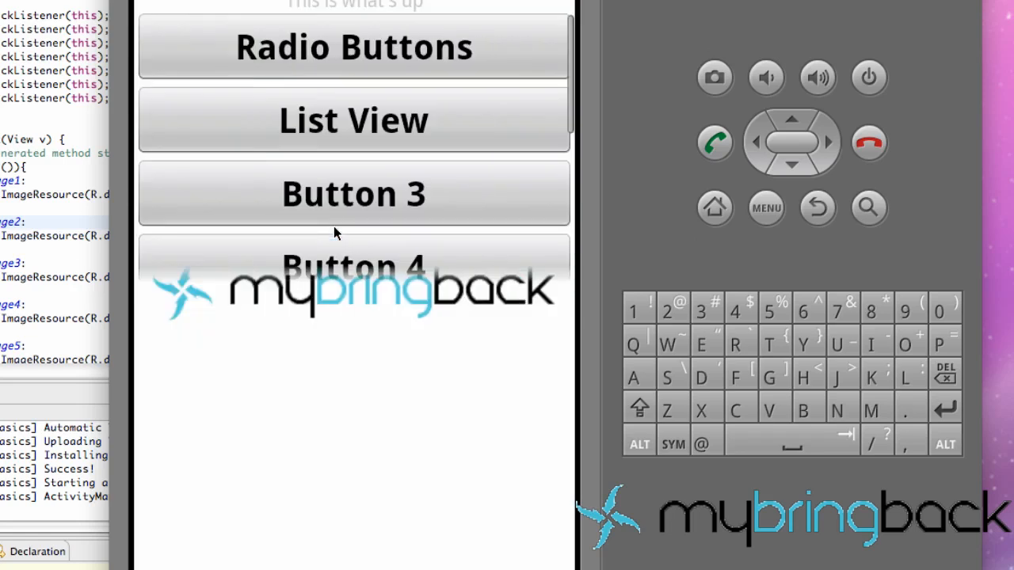
{"action": "mouse_move", "coordinate": [377, 212]}
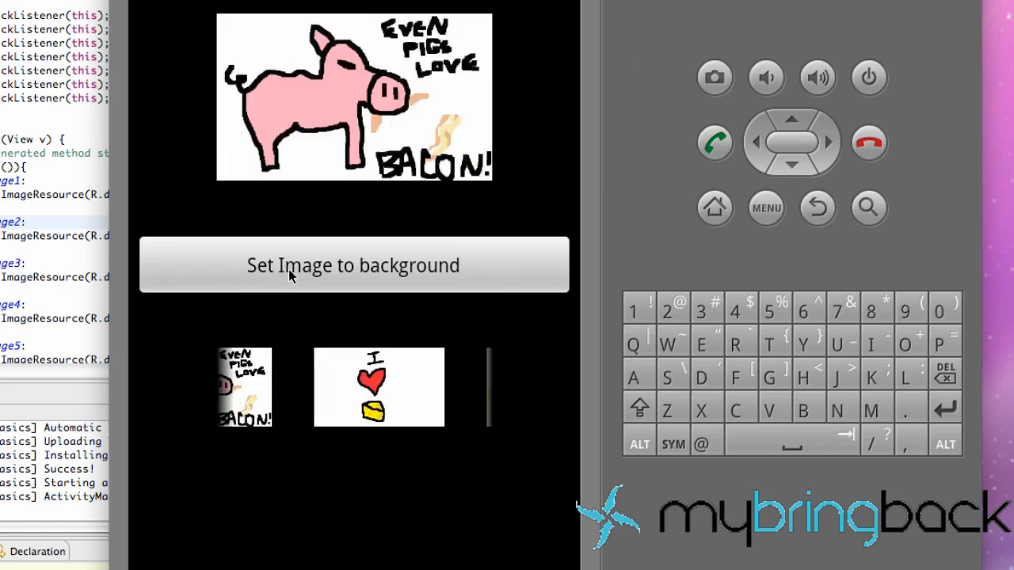
{"action": "mouse_move", "coordinate": [285, 146]}
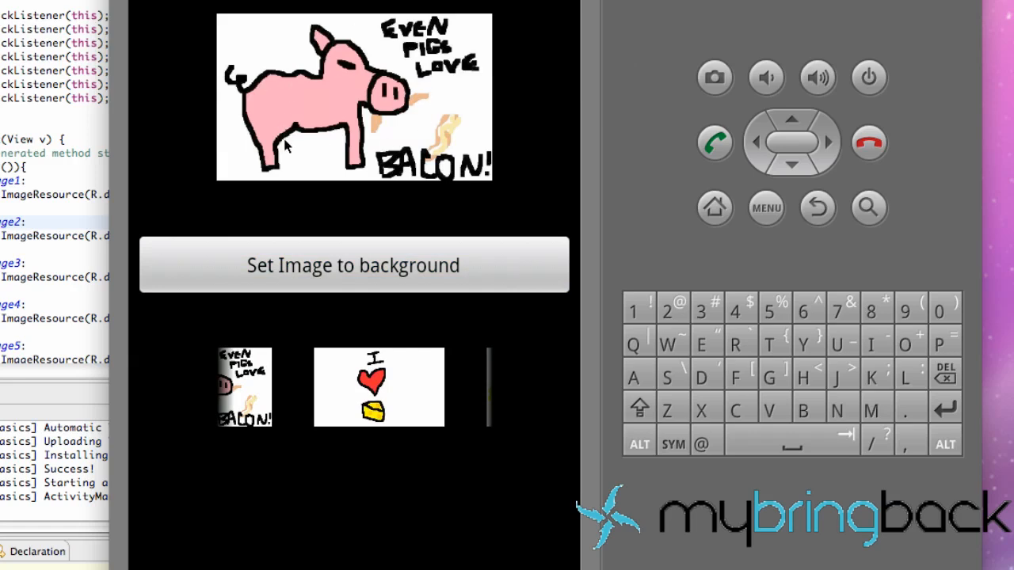
{"action": "mouse_move", "coordinate": [529, 269]}
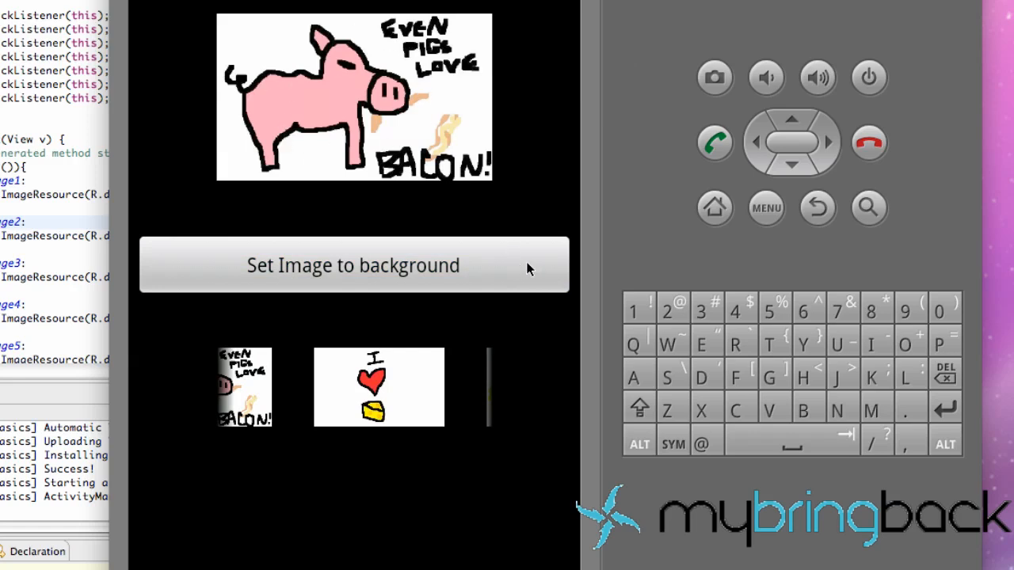
{"action": "mouse_move", "coordinate": [578, 240]}
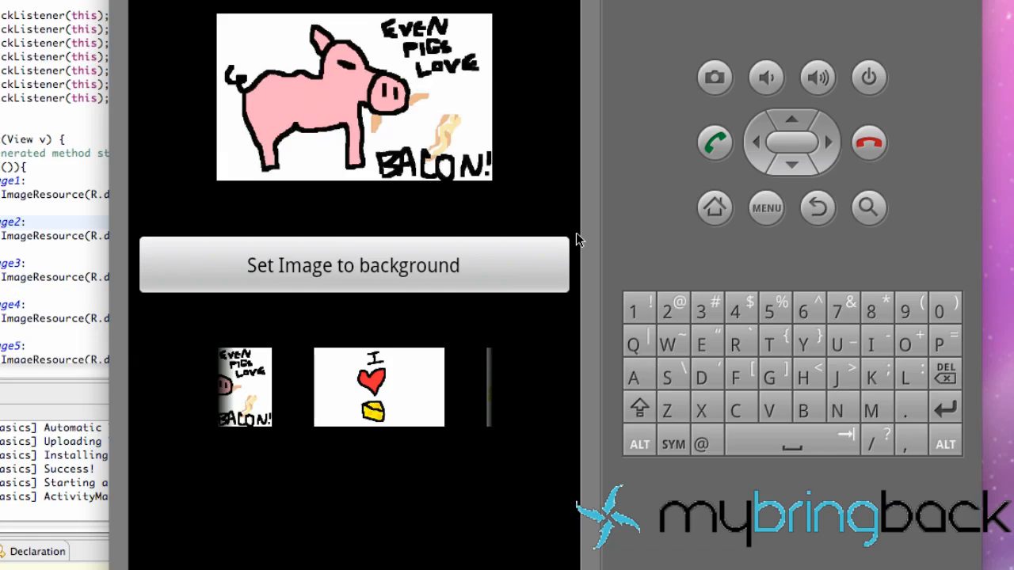